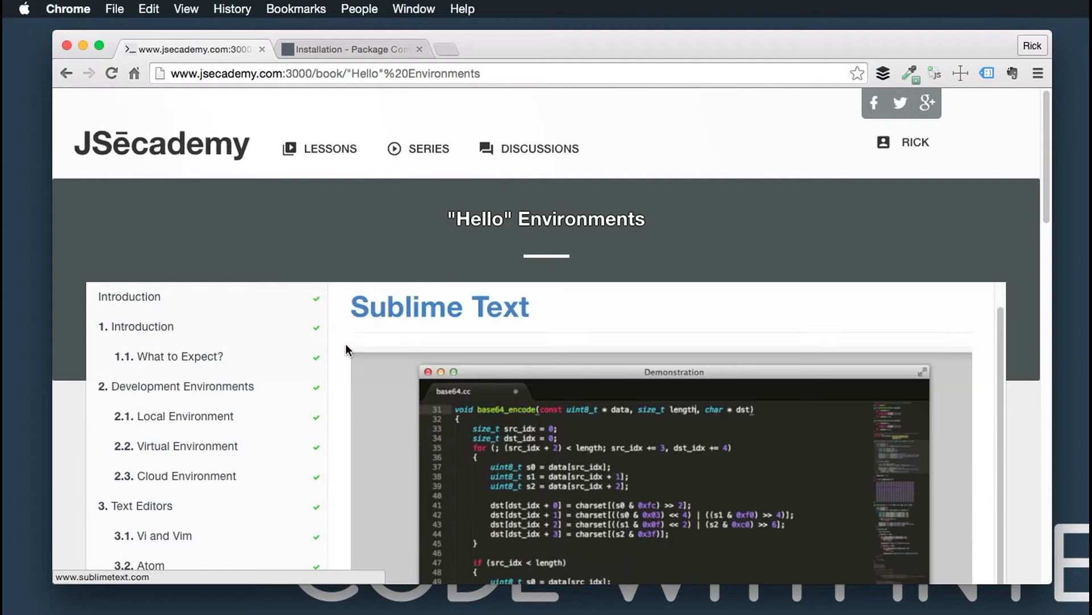
Scroll the JSecademy Sublime Text page to the recommended plugins list
{"action": "scroll", "scroll_direction": "down", "scroll_amount": 3}
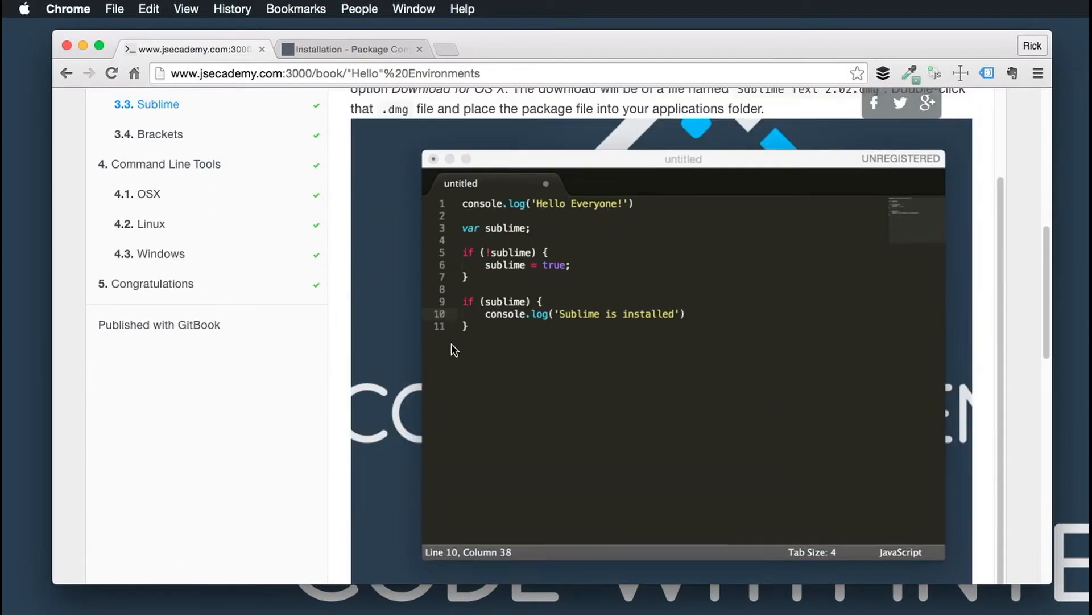
{"action": "scroll", "scroll_direction": "up", "scroll_amount": 3}
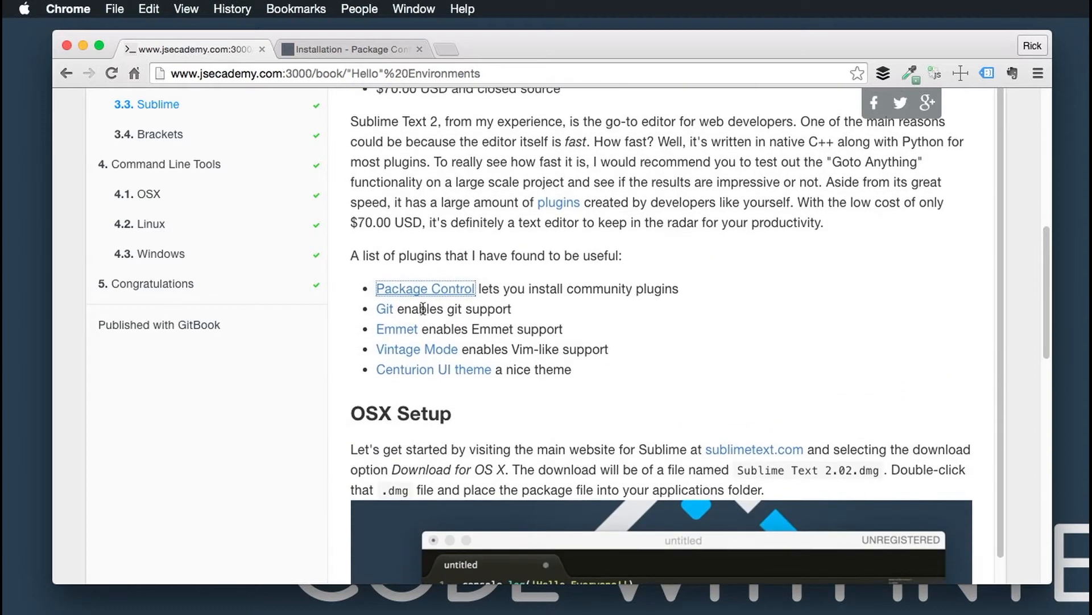
Go to packagecontrol.io/installation and find the Sublime Text 2 console code
{"action": "left_click", "coordinate": [424, 287]}
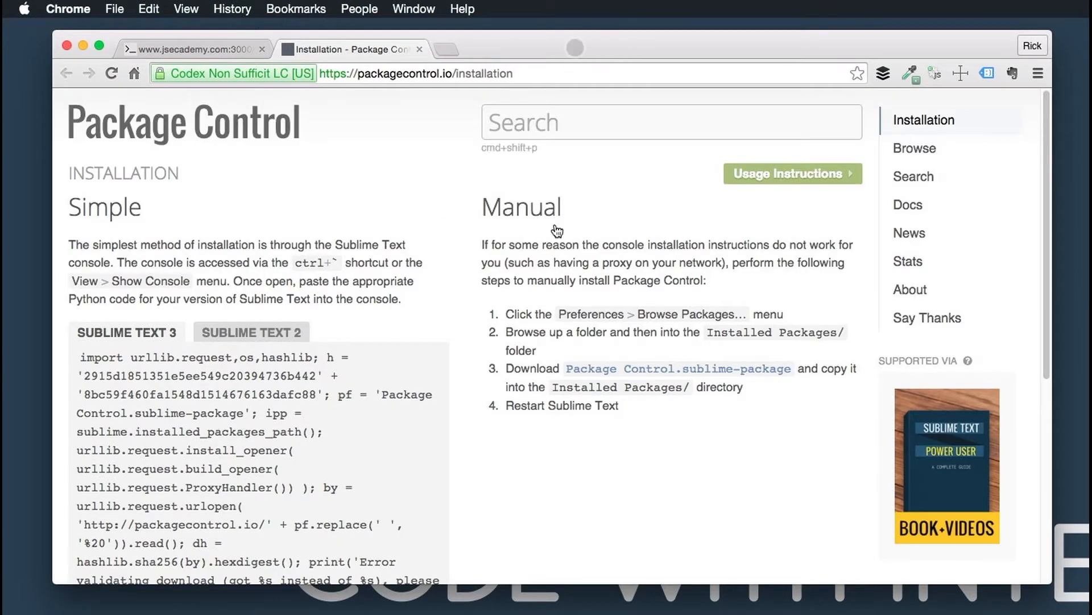
{"action": "mouse_move", "coordinate": [212, 236]}
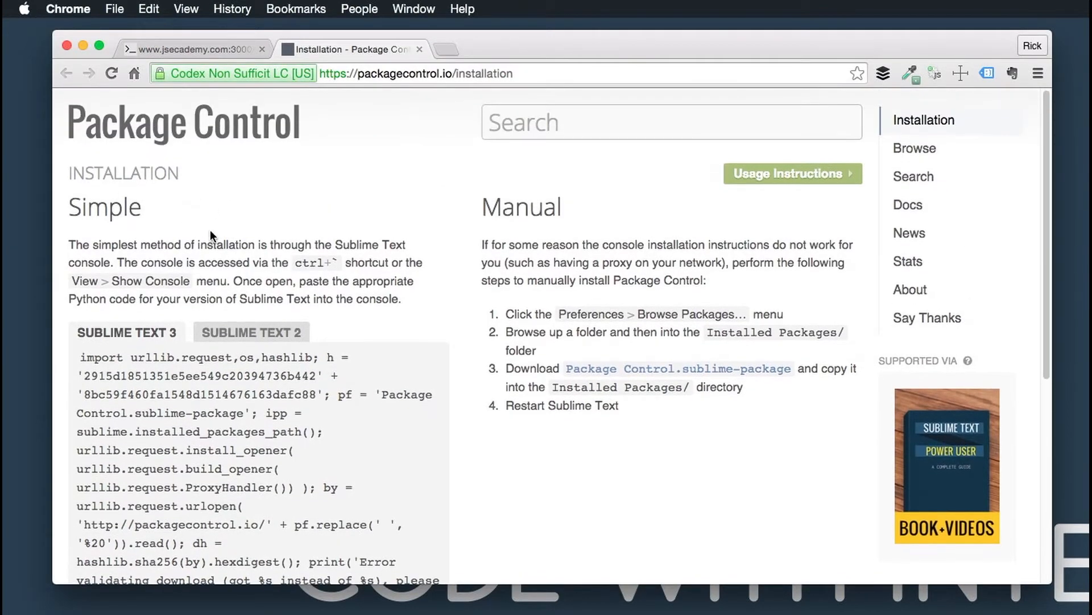
{"action": "scroll", "scroll_direction": "down", "scroll_amount": 3}
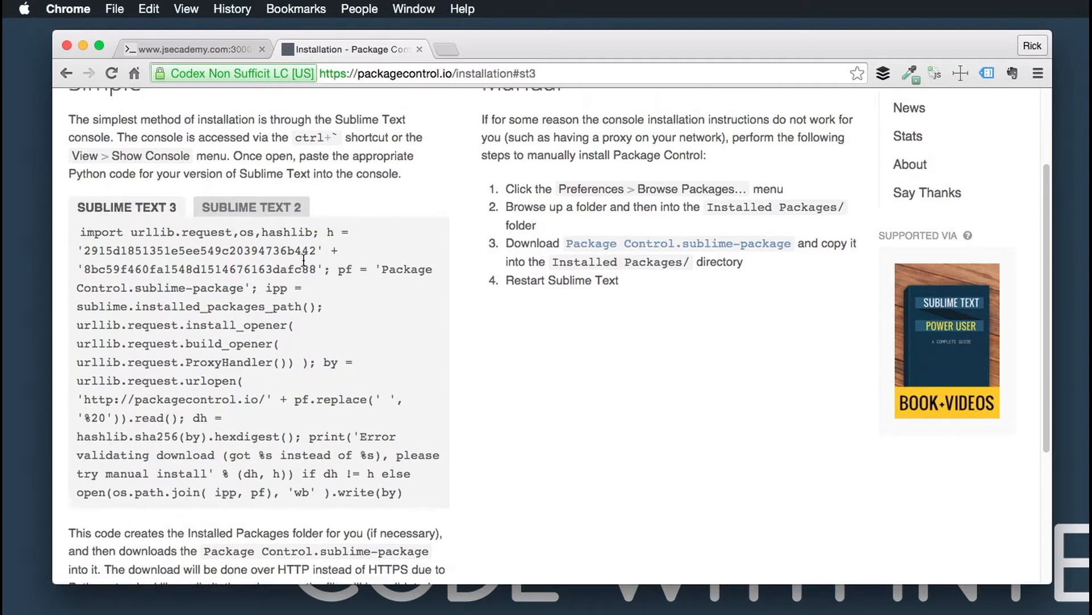
{"action": "scroll", "scroll_direction": "up", "scroll_amount": 3}
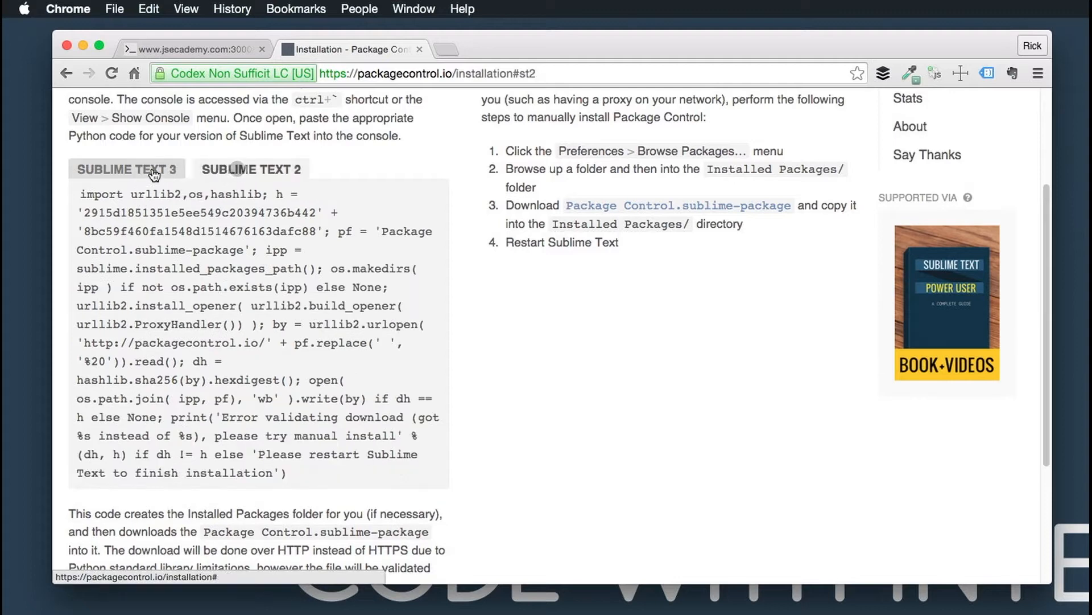
{"action": "scroll", "scroll_direction": "up", "scroll_amount": 3}
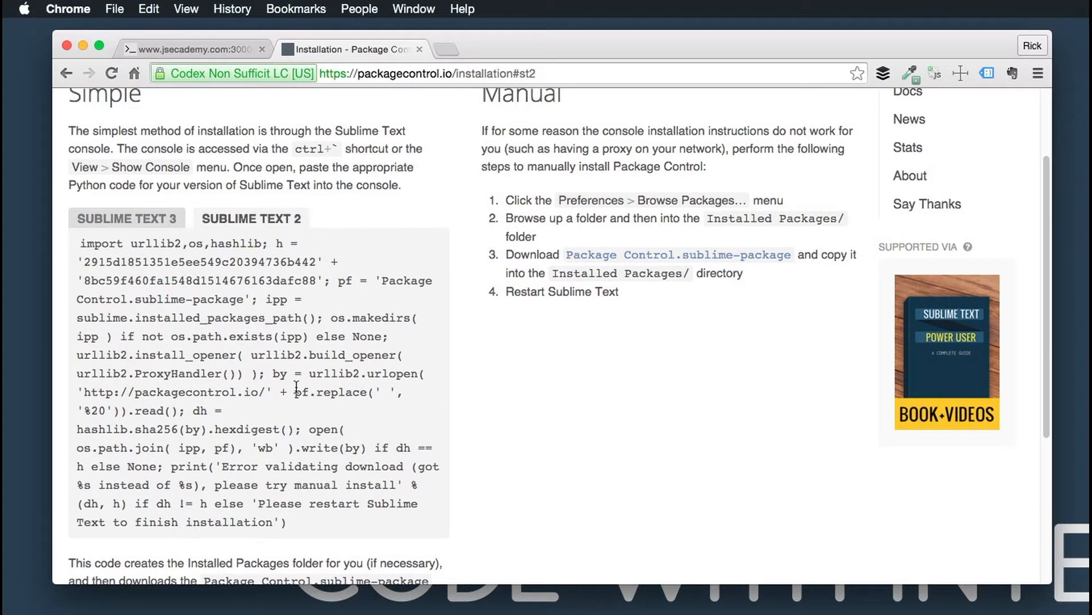
{"action": "mouse_move", "coordinate": [310, 526]}
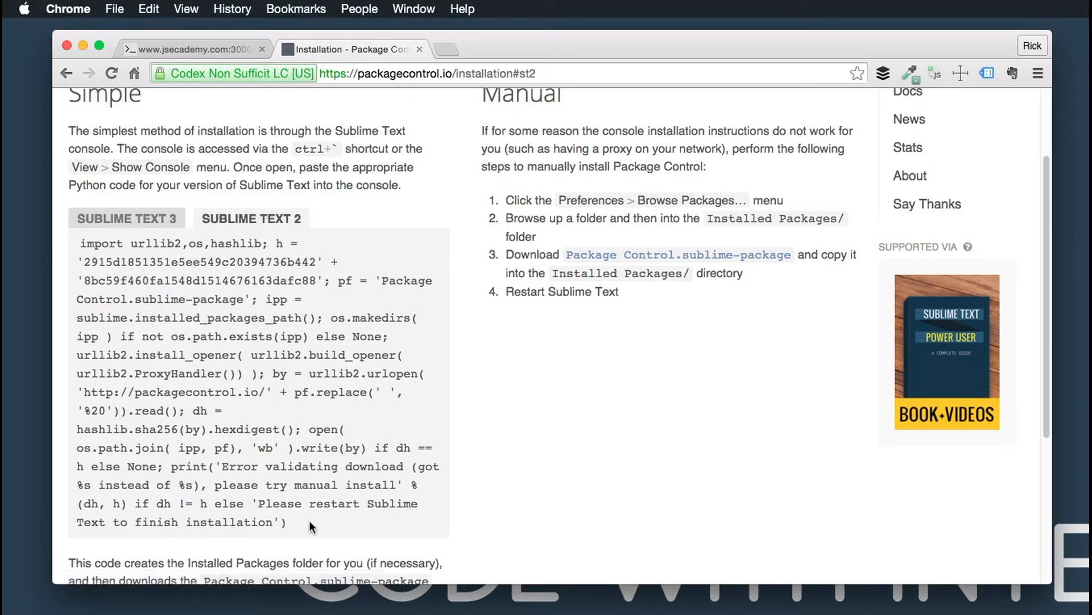
Copy the Sublime Text 2 installation code block
{"action": "right_click", "coordinate": [310, 526]}
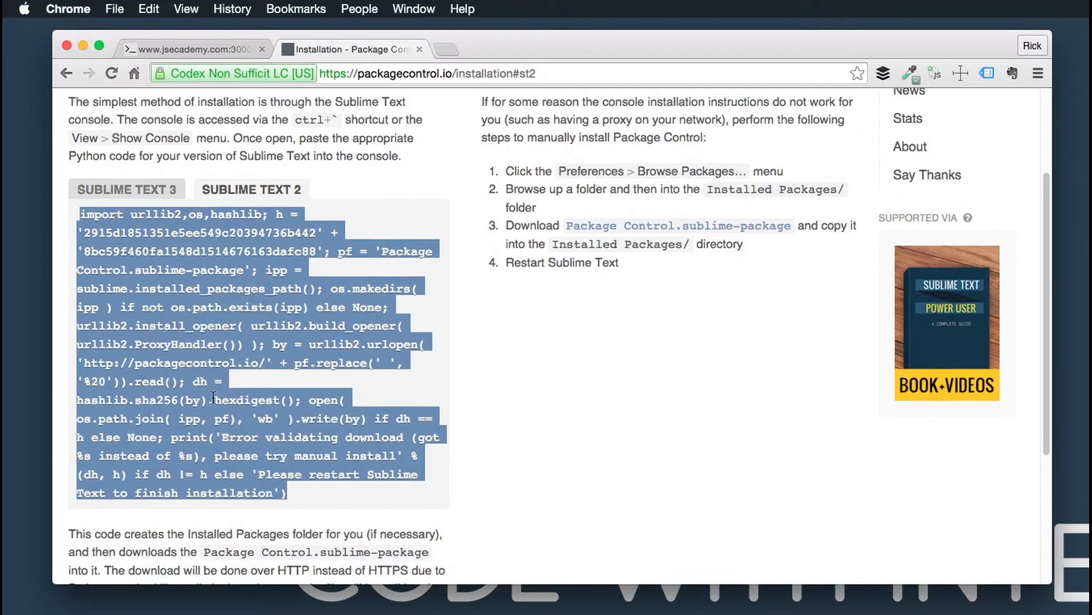
{"action": "scroll", "scroll_direction": "down", "scroll_amount": 3}
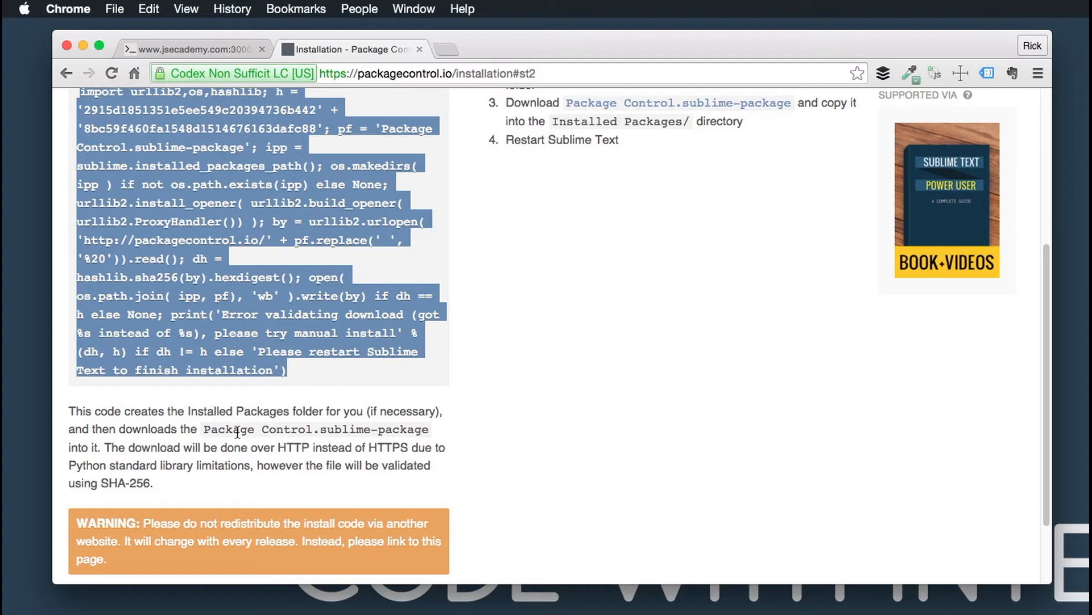
{"action": "mouse_move", "coordinate": [293, 443]}
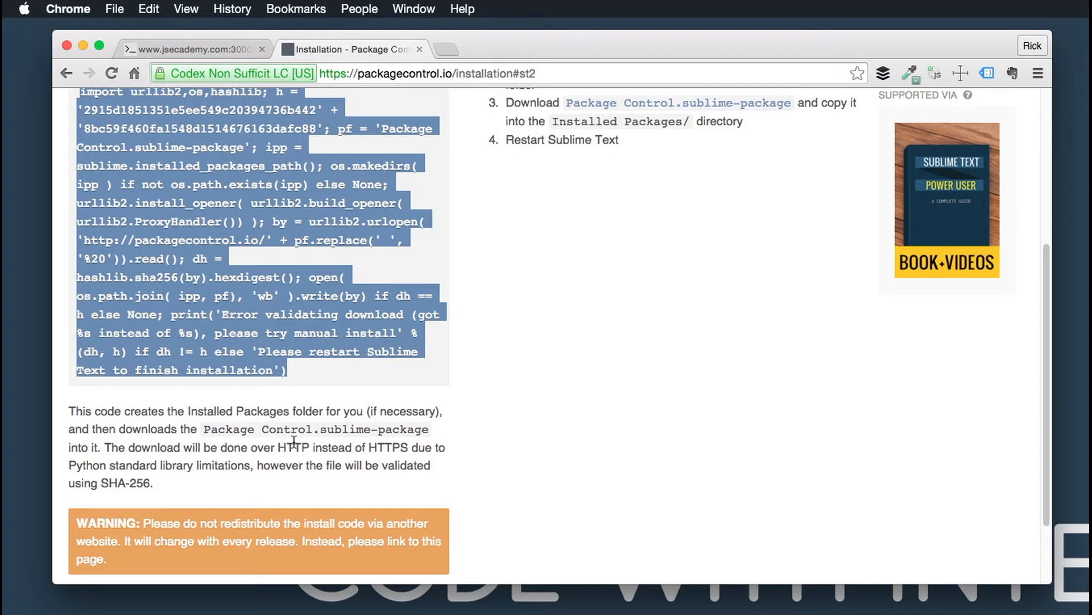
{"action": "mouse_move", "coordinate": [242, 488]}
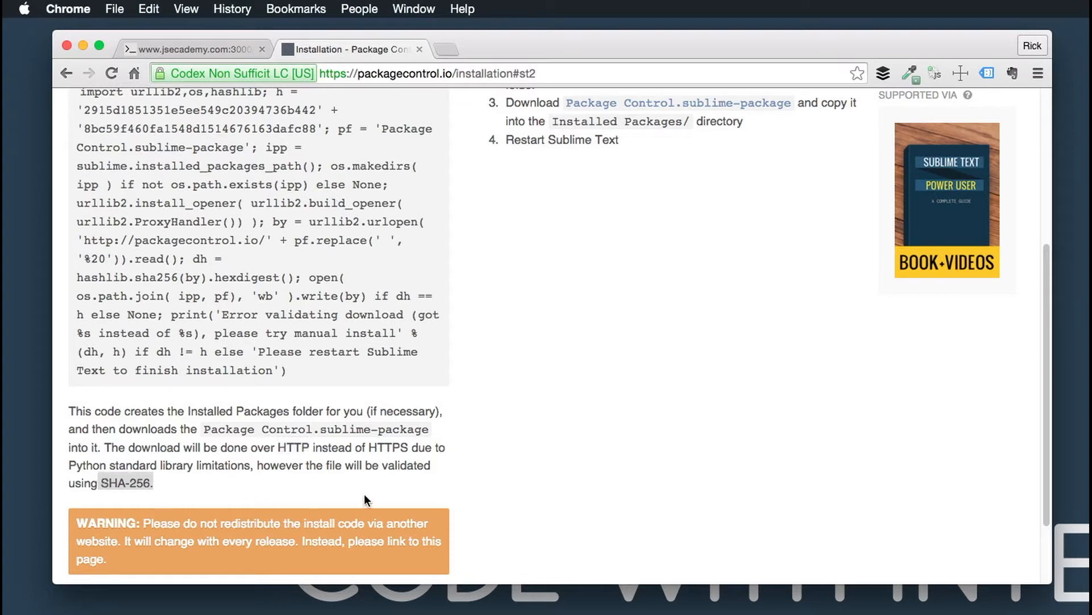
{"action": "scroll", "scroll_direction": "up", "scroll_amount": 3}
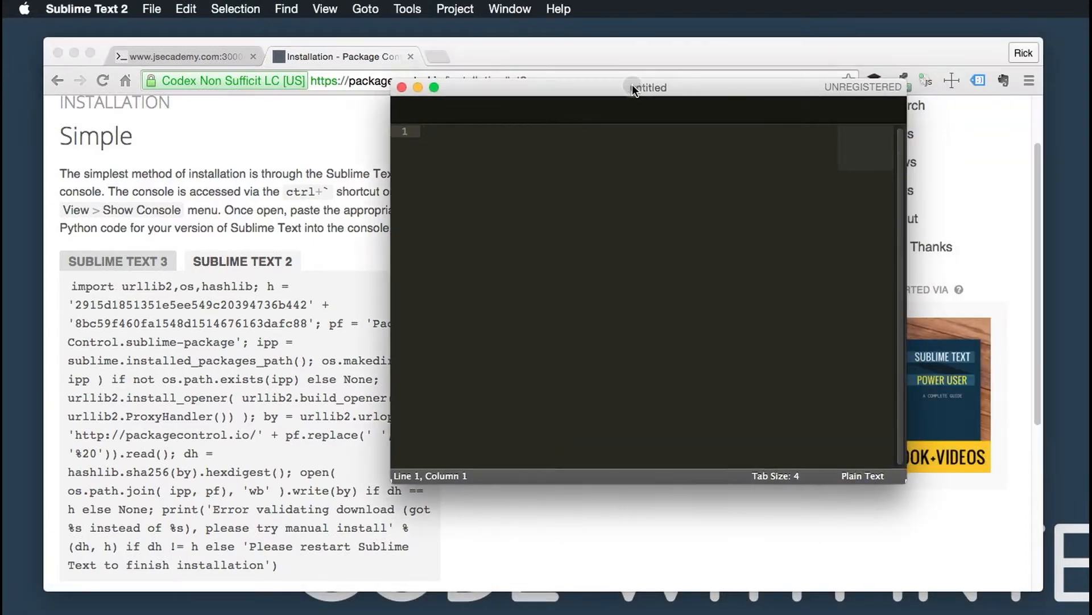
{"action": "mouse_move", "coordinate": [286, 330]}
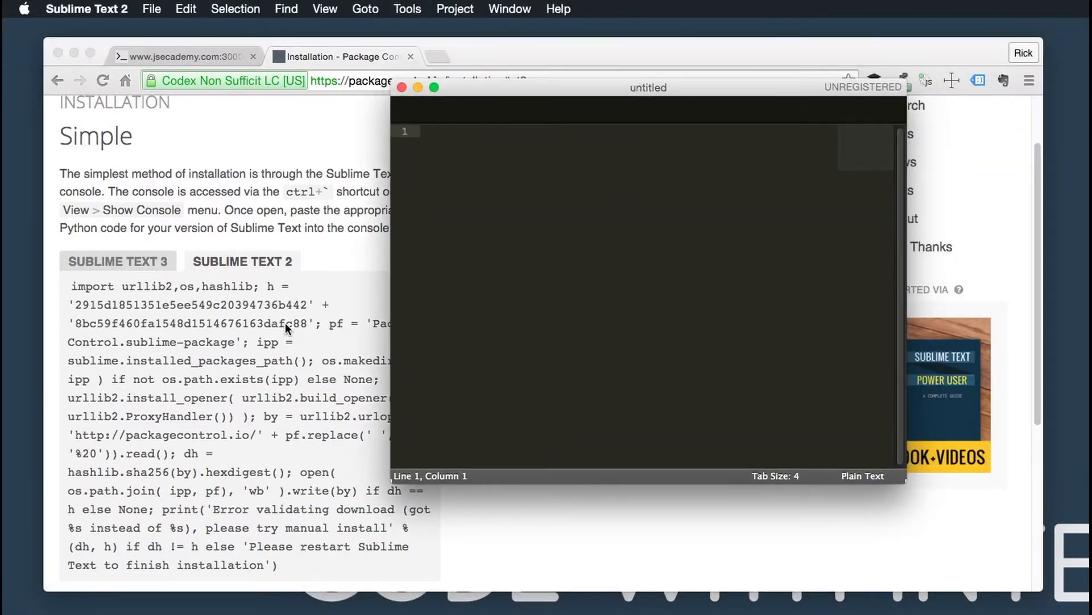
{"action": "mouse_move", "coordinate": [322, 193]}
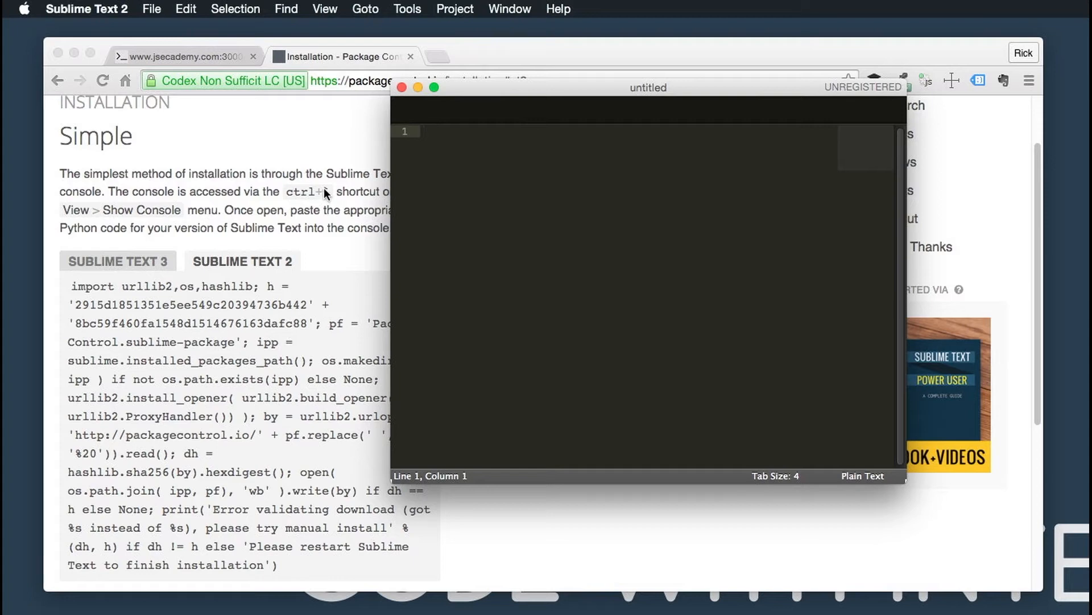
Show the console via the View menu and run the pasted Package Control install code
{"action": "left_click", "coordinate": [325, 10]}
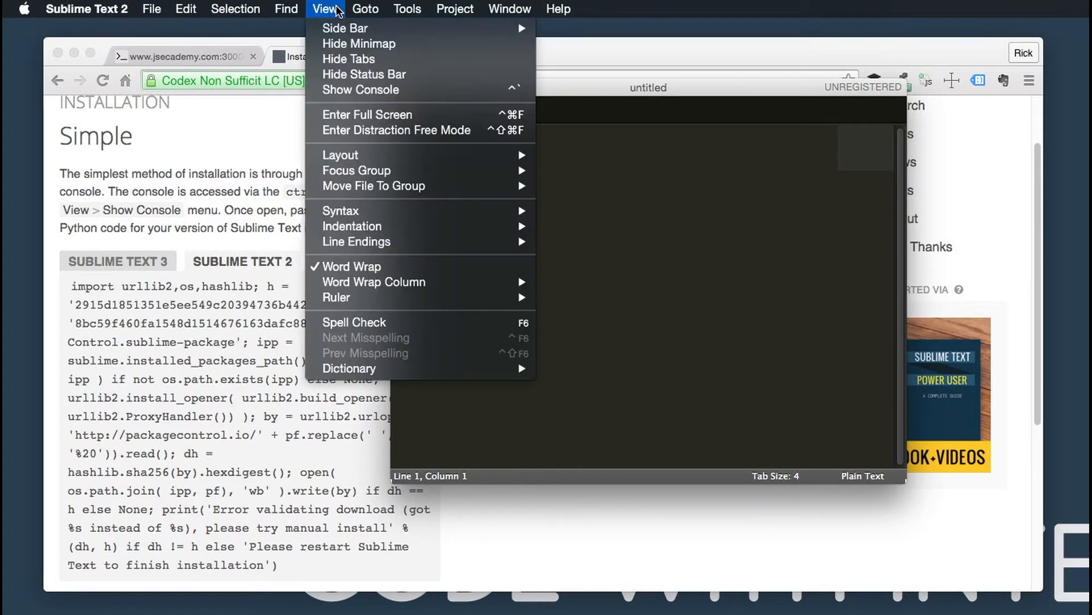
{"action": "mouse_move", "coordinate": [387, 323]}
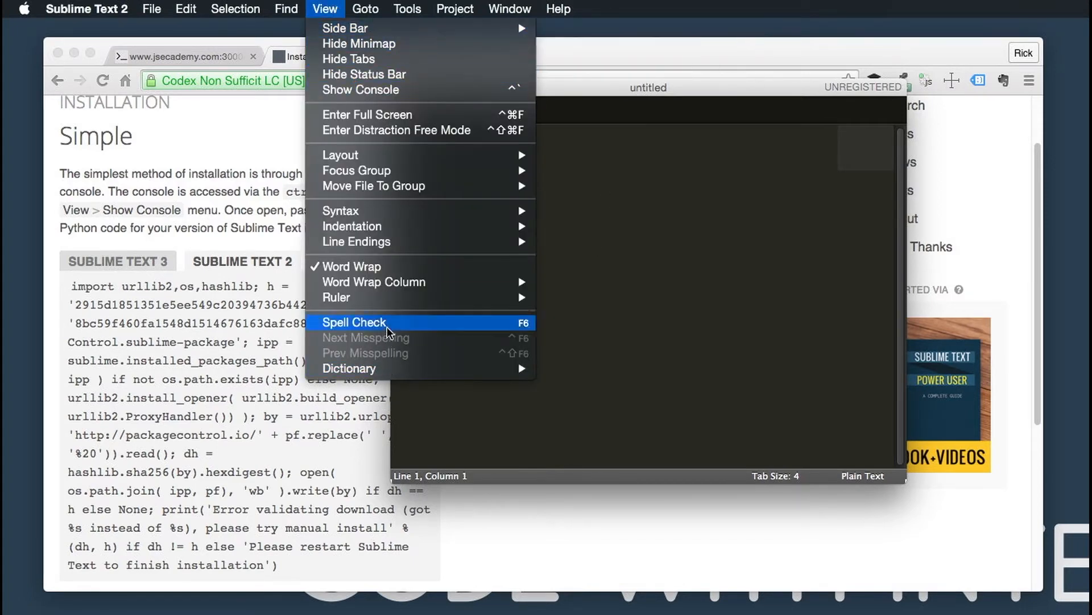
{"action": "mouse_move", "coordinate": [396, 129]}
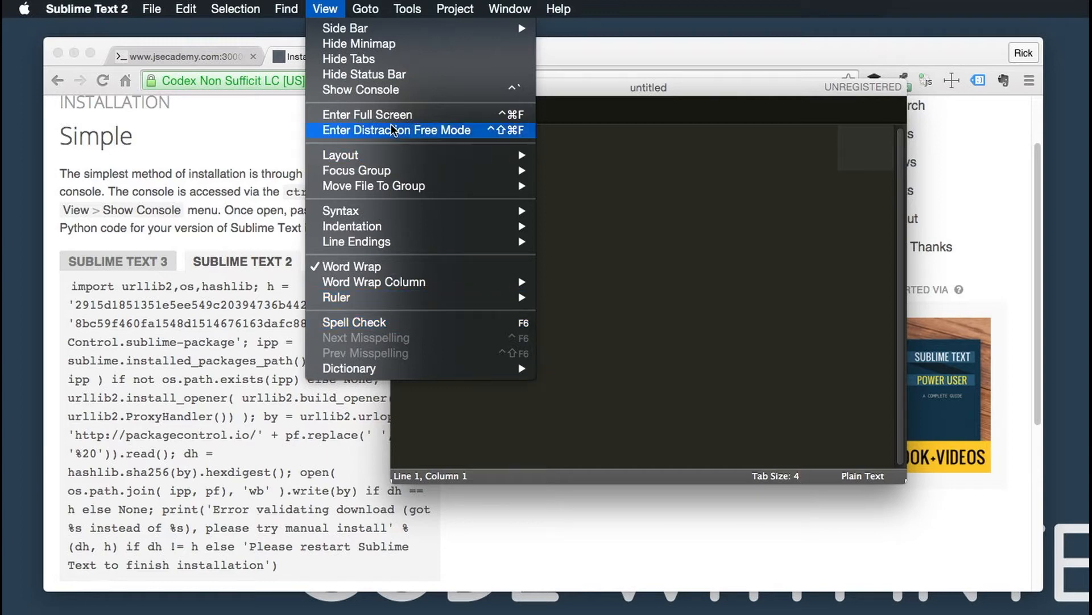
{"action": "left_click", "coordinate": [361, 89]}
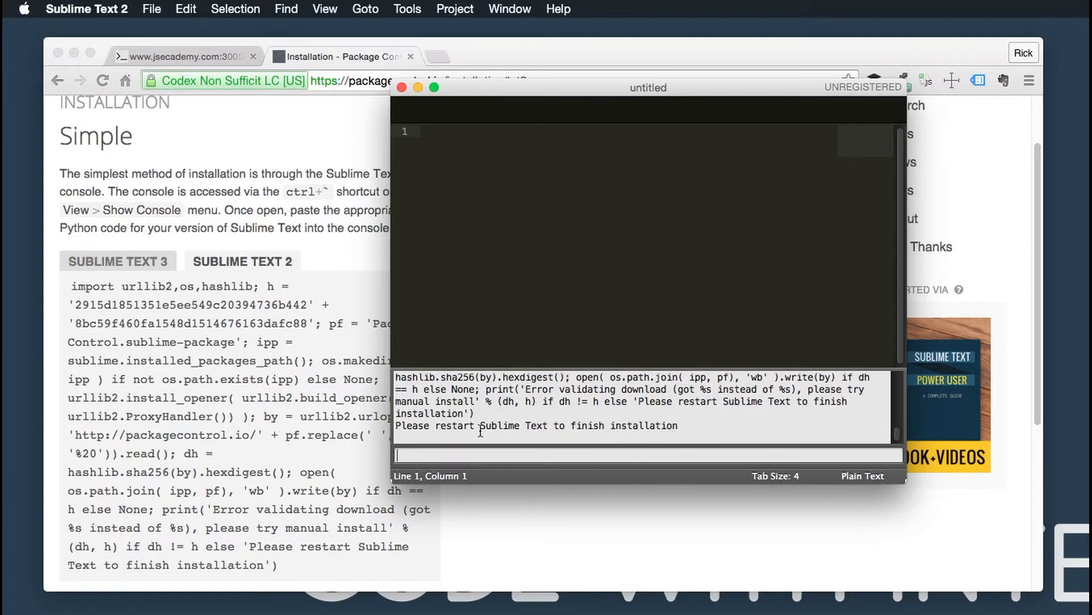
{"action": "left_click", "coordinate": [86, 8]}
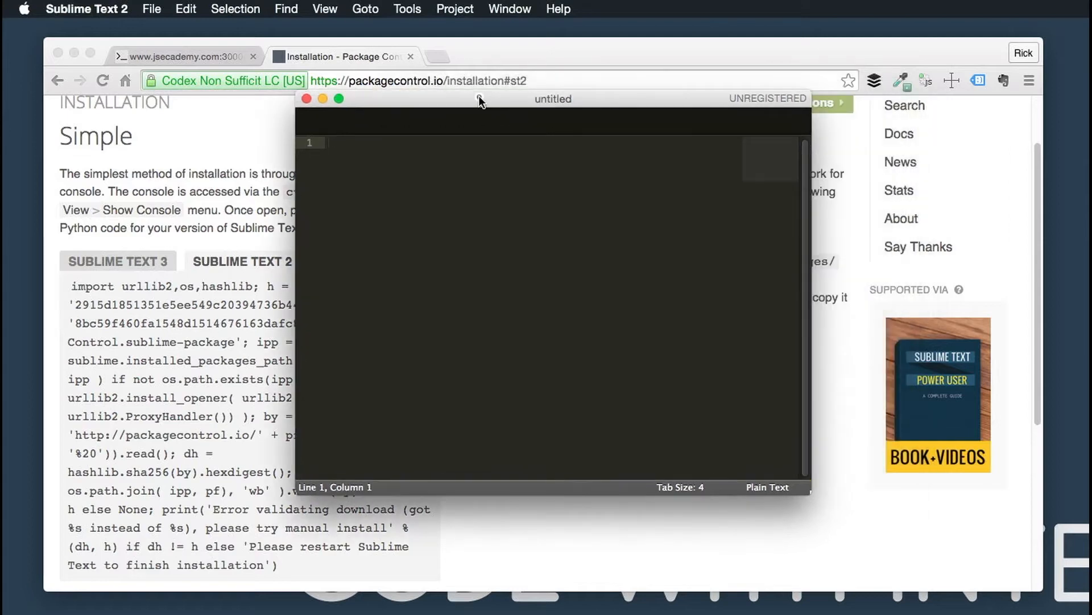
{"action": "mouse_move", "coordinate": [502, 365]}
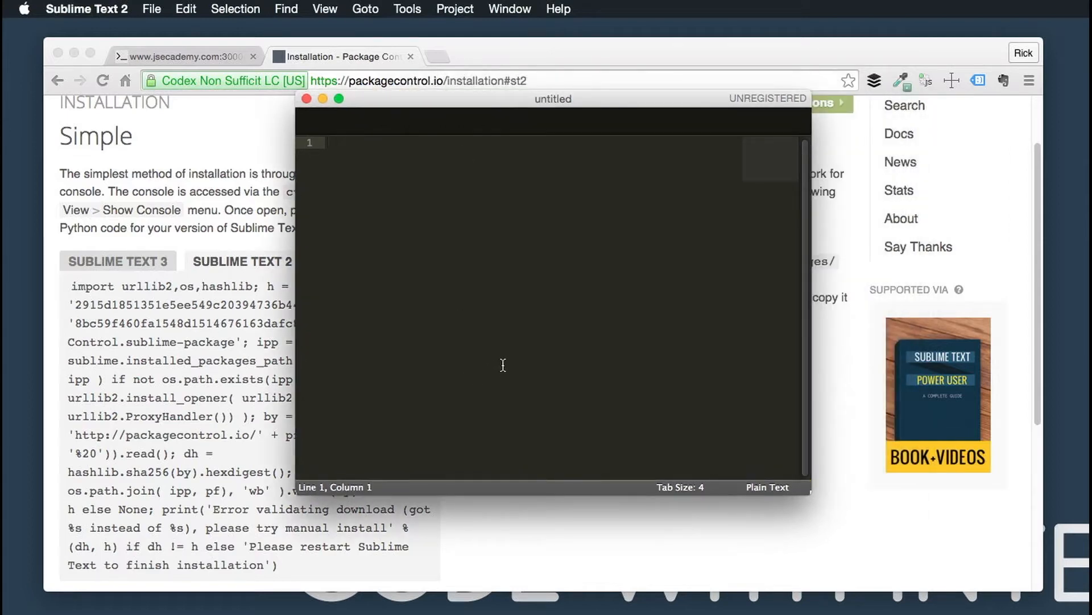
Accept the Package Control dependency restart notice and quit Sublime Text 2
{"action": "key", "text": "cmd+shift+p"}
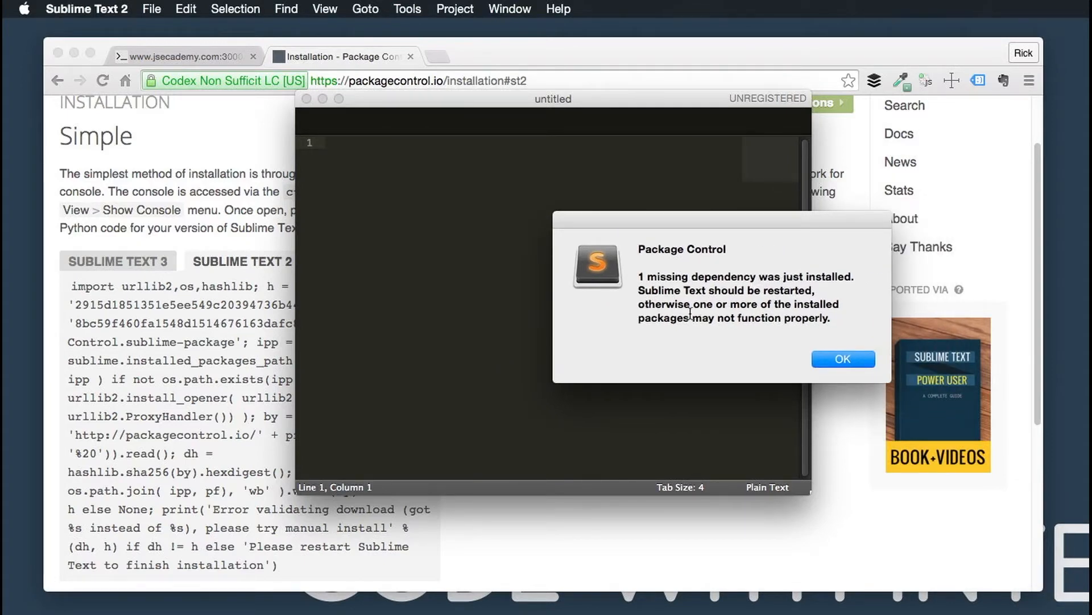
{"action": "left_click", "coordinate": [842, 359]}
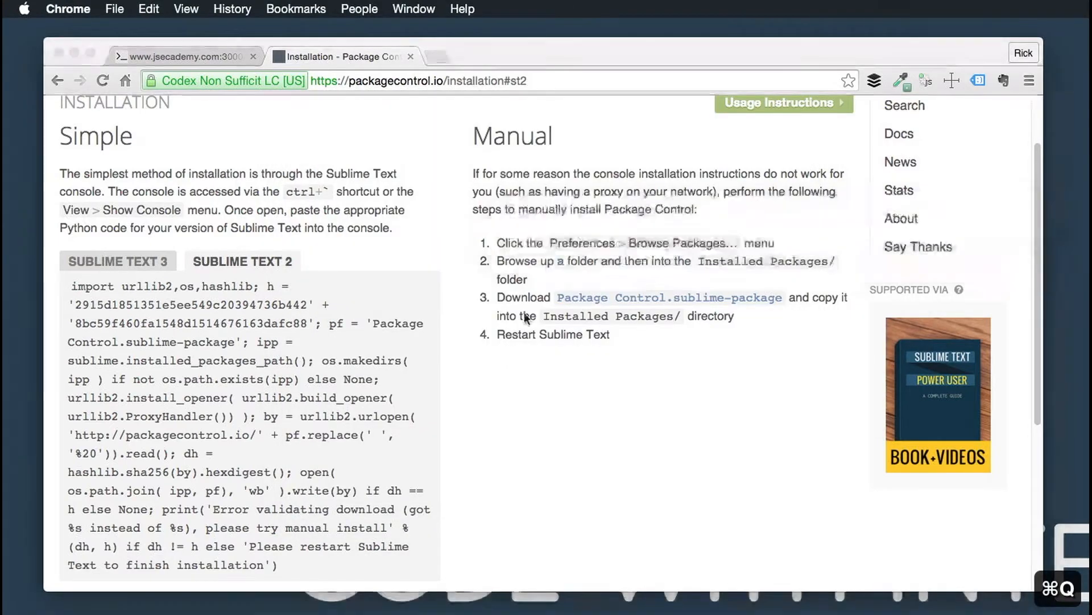
{"action": "key", "text": "cmd+shift+p"}
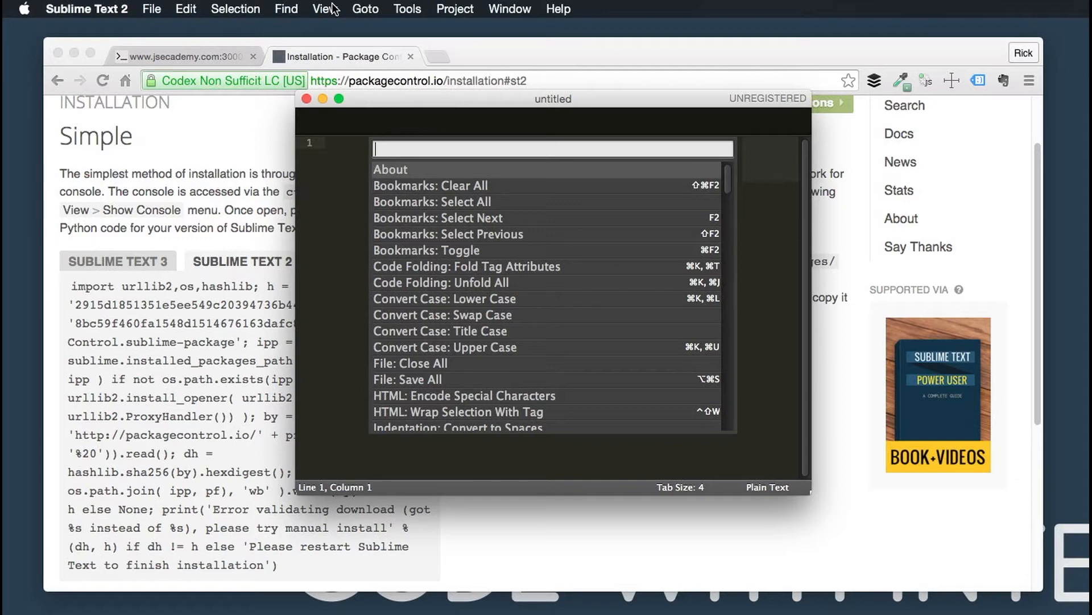
Run Package Control: Install Package from the command palette
{"action": "type", "text": "ins"}
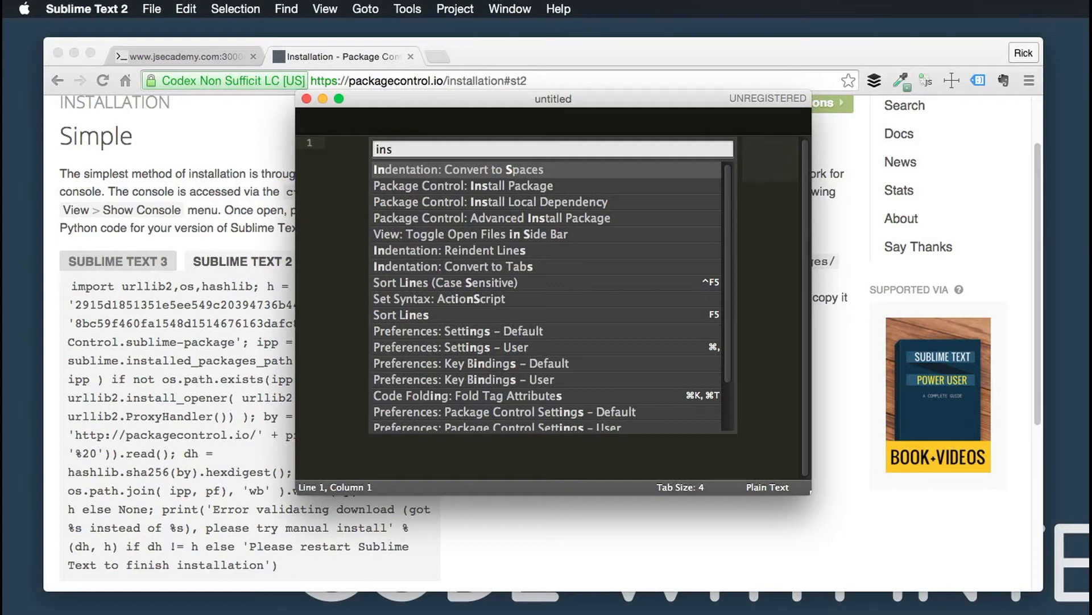
{"action": "key", "text": "Backspace"}
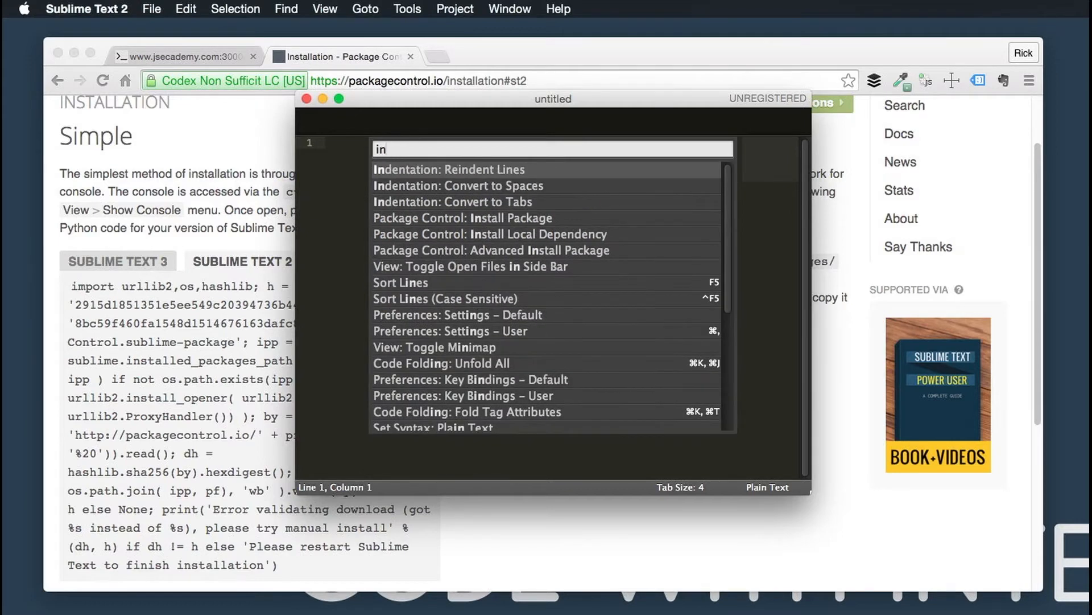
{"action": "left_click", "coordinate": [462, 218]}
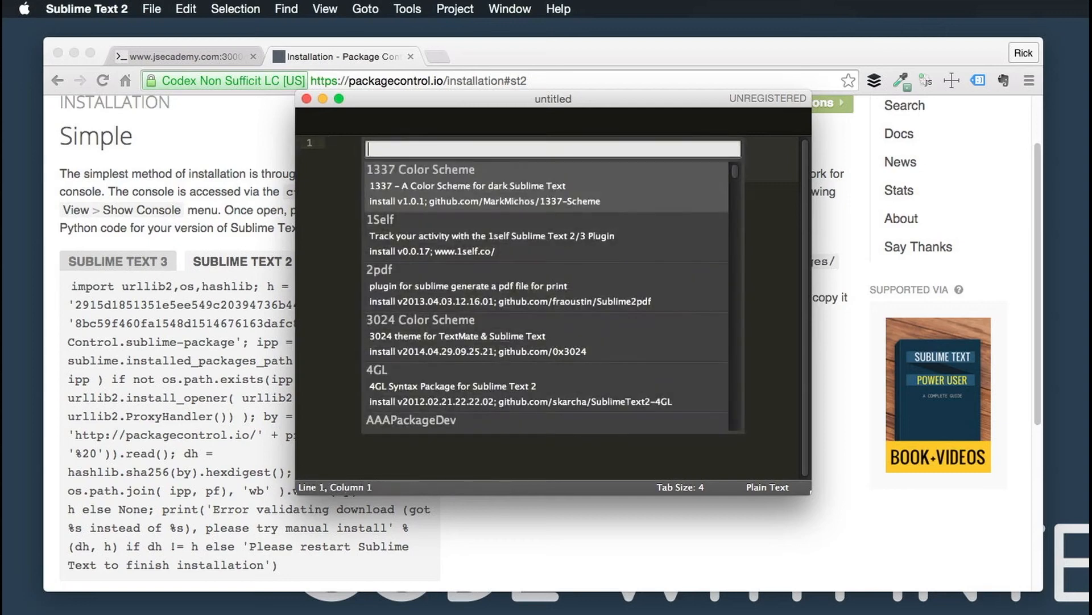
Search 'git' in the package list and install the Git package
{"action": "type", "text": "gi"}
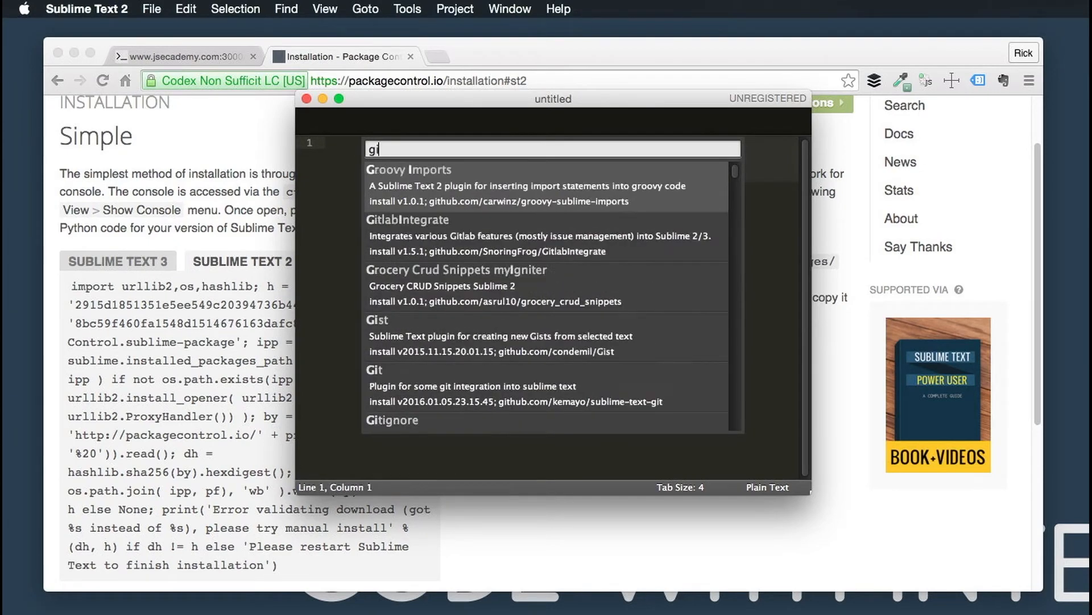
{"action": "type", "text": "t"}
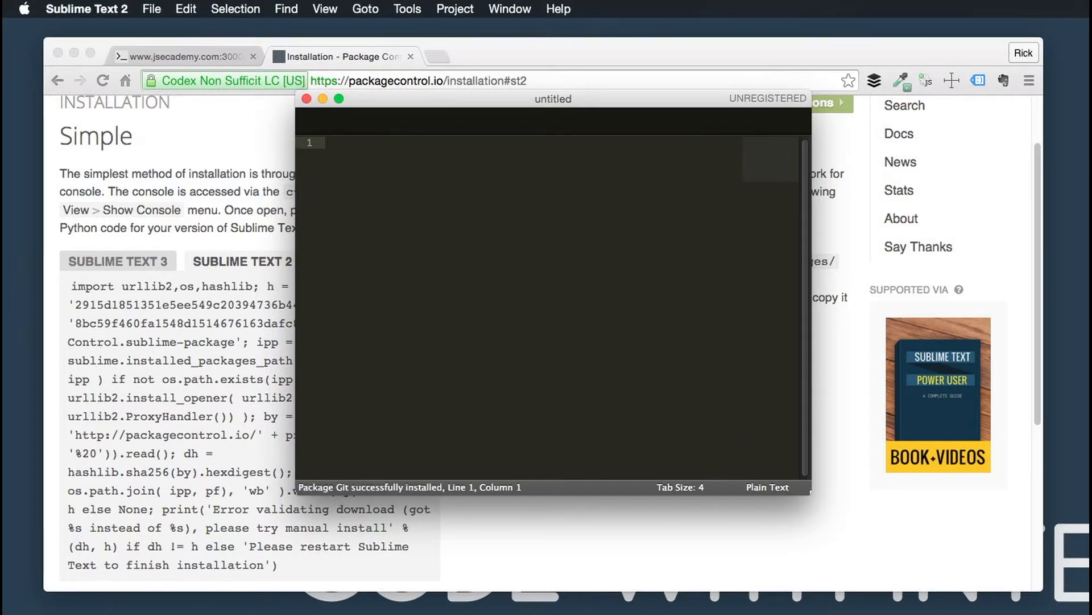
{"action": "key", "text": "cmd+shift+p"}
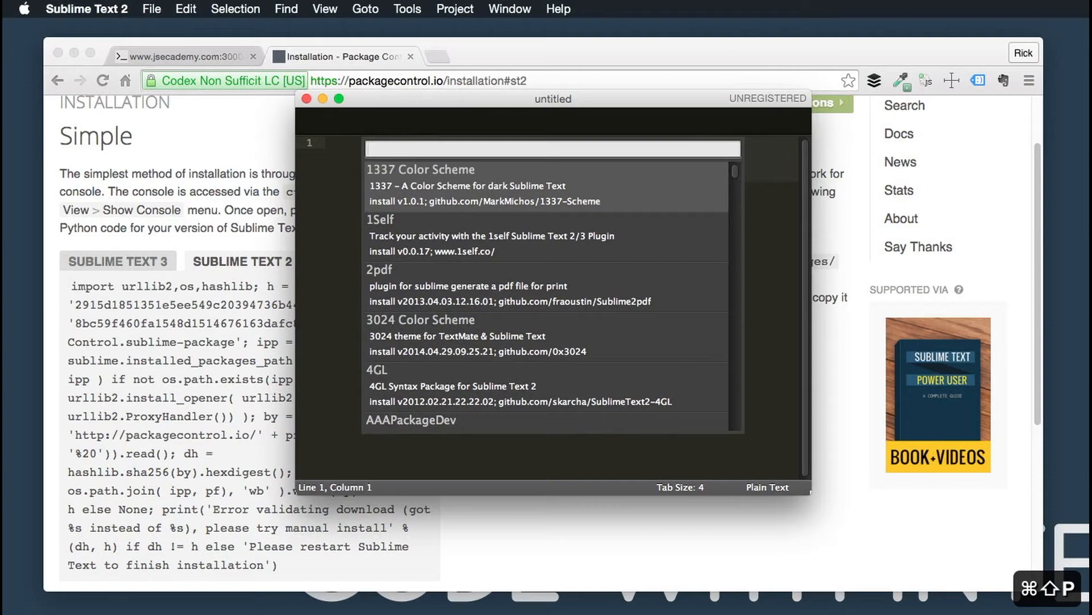
Search 'emme' in the package list and install the Emmet package
{"action": "type", "text": "emme"}
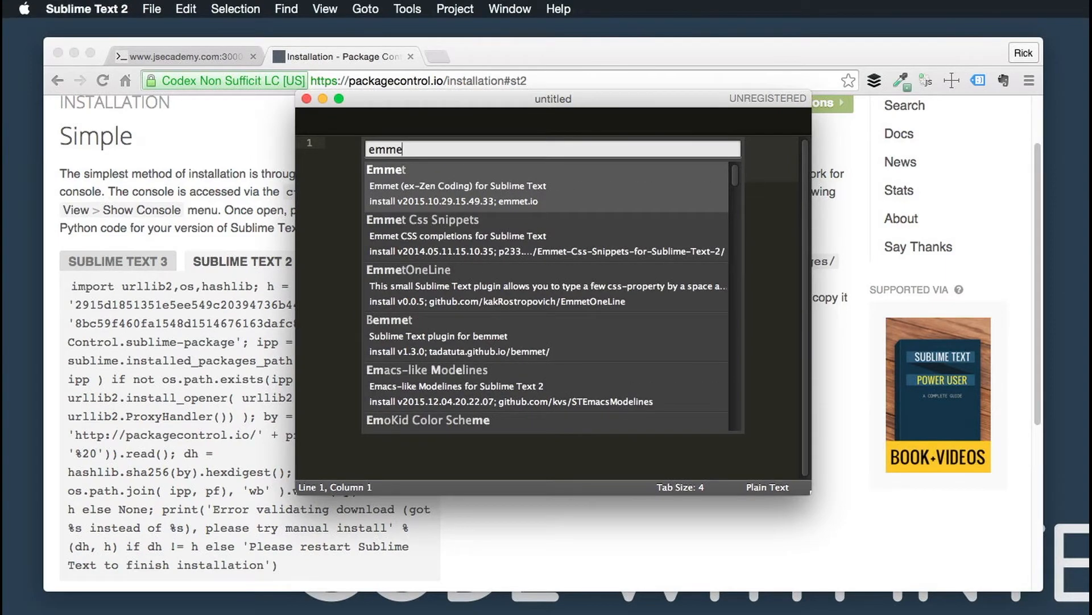
{"action": "key", "text": "escape"}
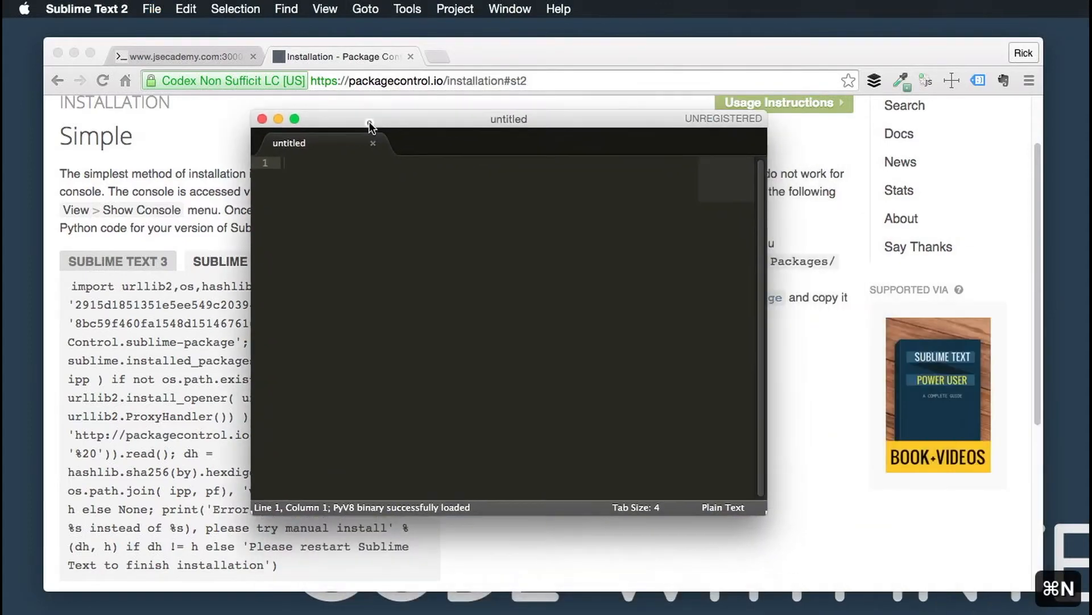
{"action": "key", "text": "cmd+shift+p"}
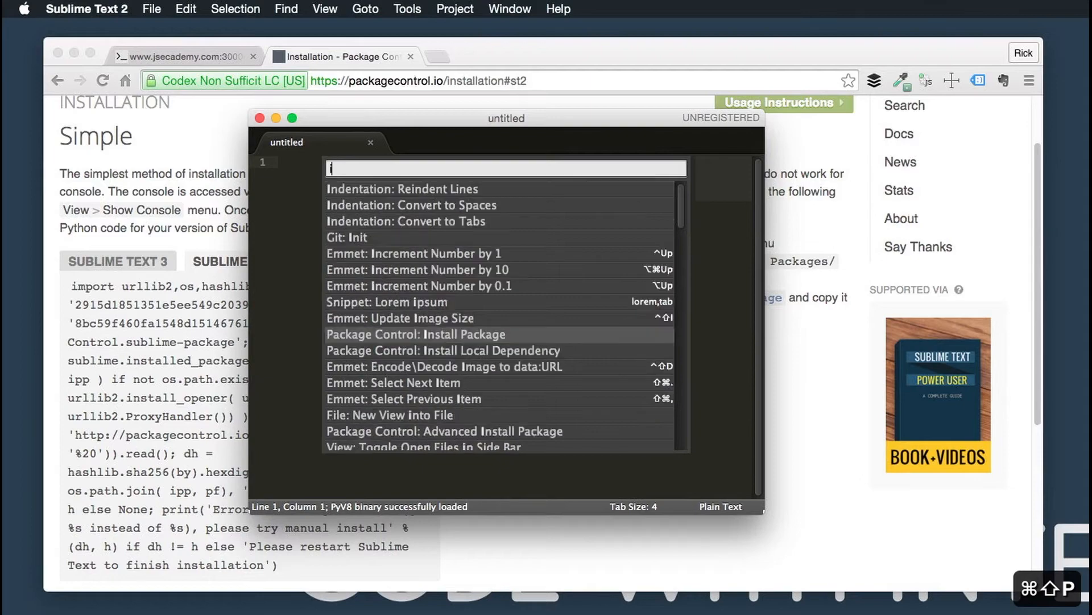
{"action": "left_click", "coordinate": [416, 333]}
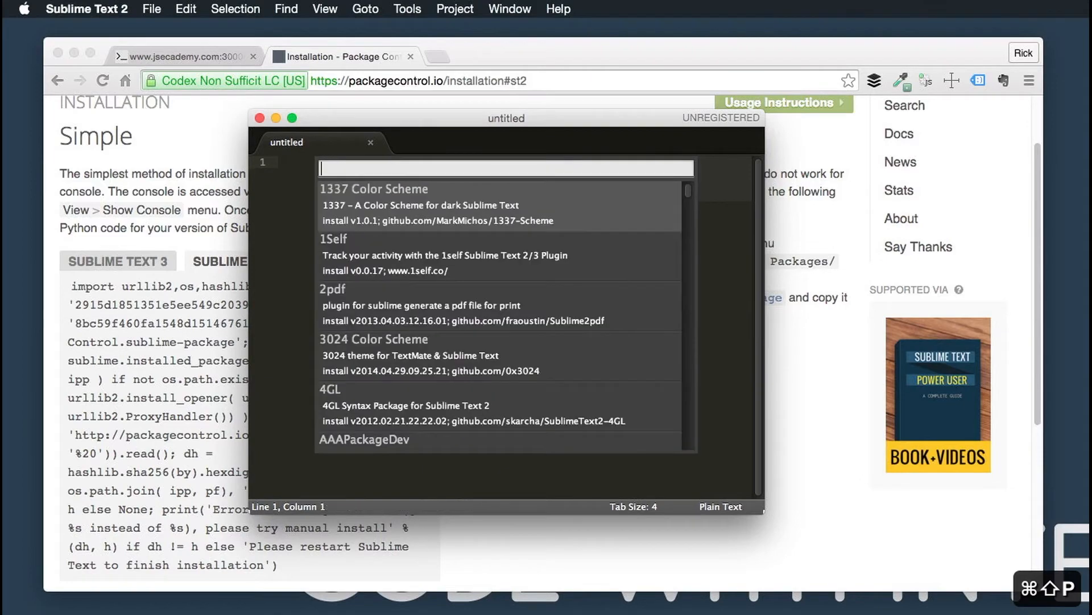
{"action": "type", "text": "ving"}
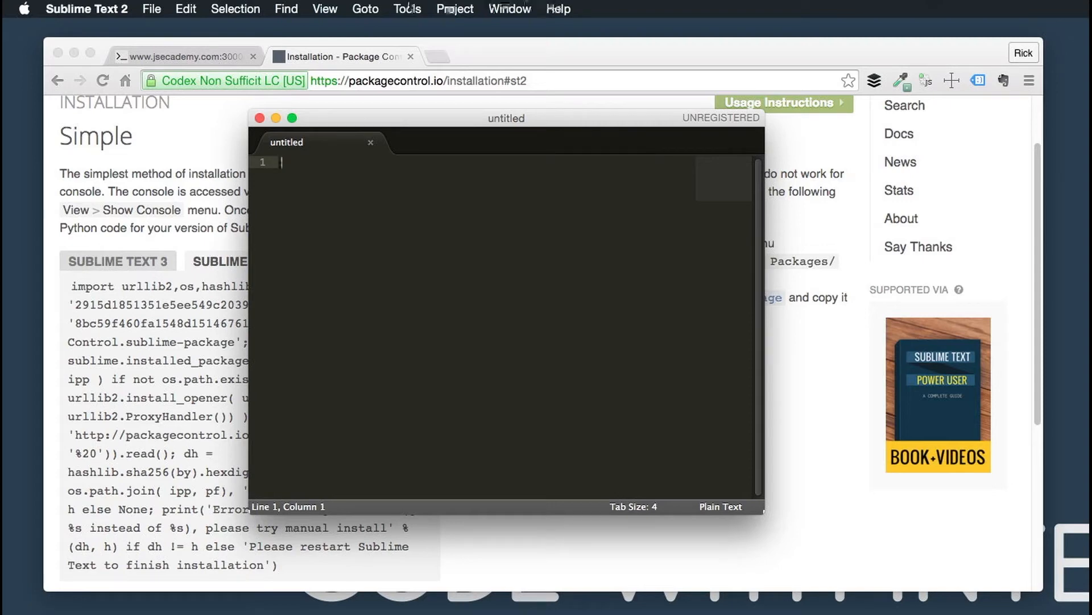
{"action": "mouse_move", "coordinate": [452, 9]}
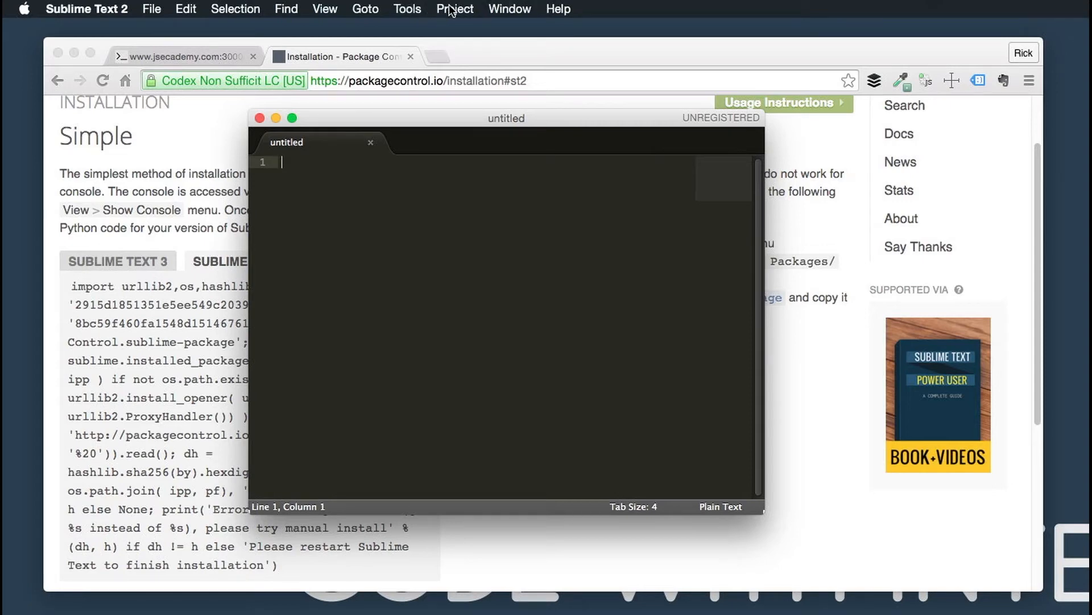
Copy the ignored_packages setting from Settings – Default and close that file
{"action": "left_click", "coordinate": [86, 8]}
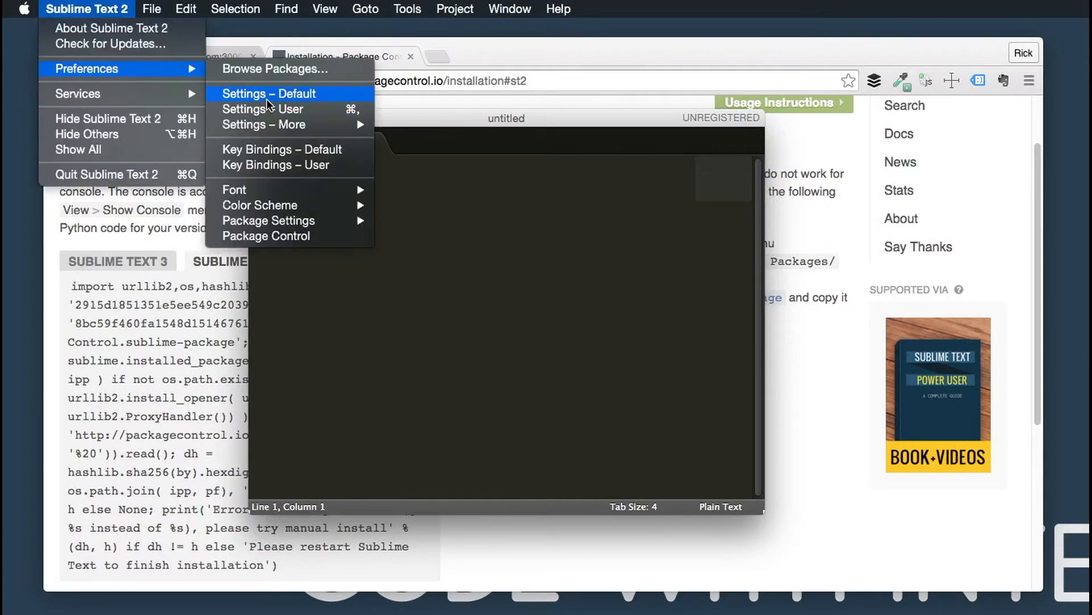
{"action": "left_click", "coordinate": [267, 93]}
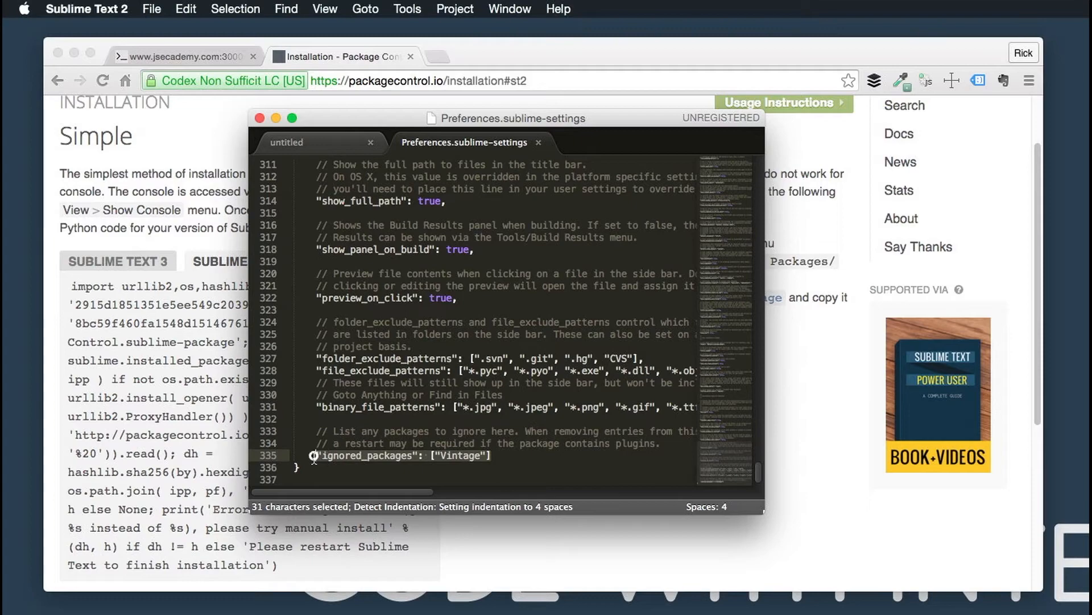
{"action": "key", "text": "cmd+c"}
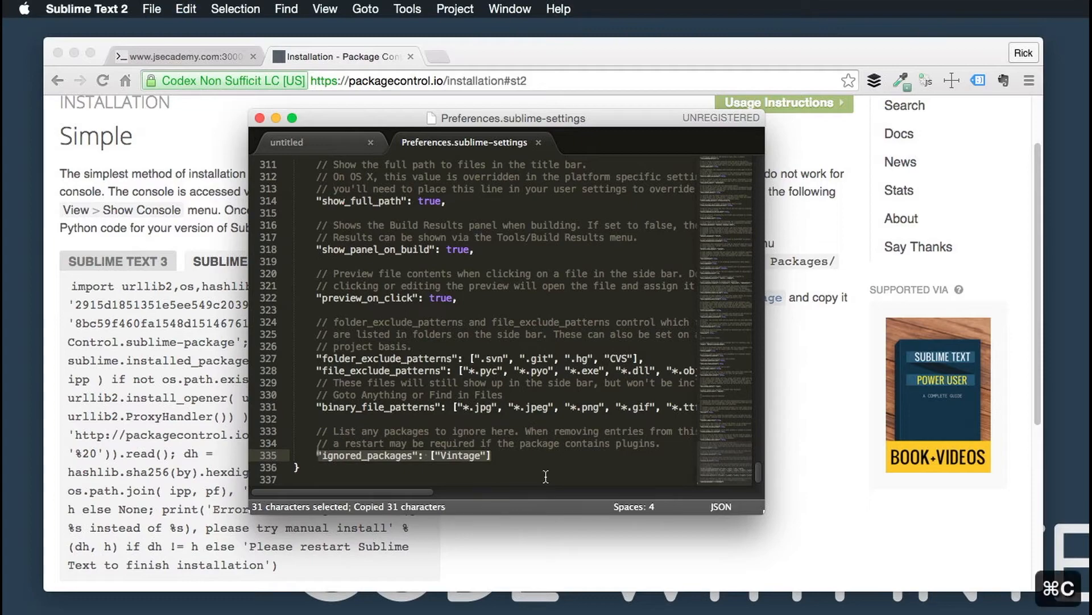
{"action": "left_click", "coordinate": [184, 9]}
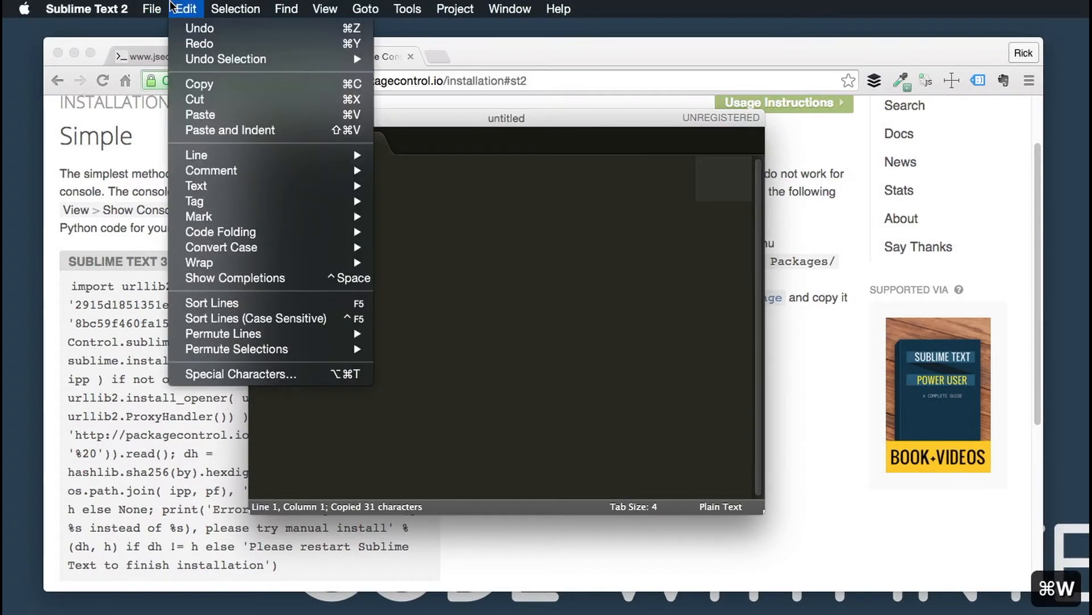
In Settings – User, remove "Vintage" from ignored_packages and save
{"action": "left_click", "coordinate": [86, 8]}
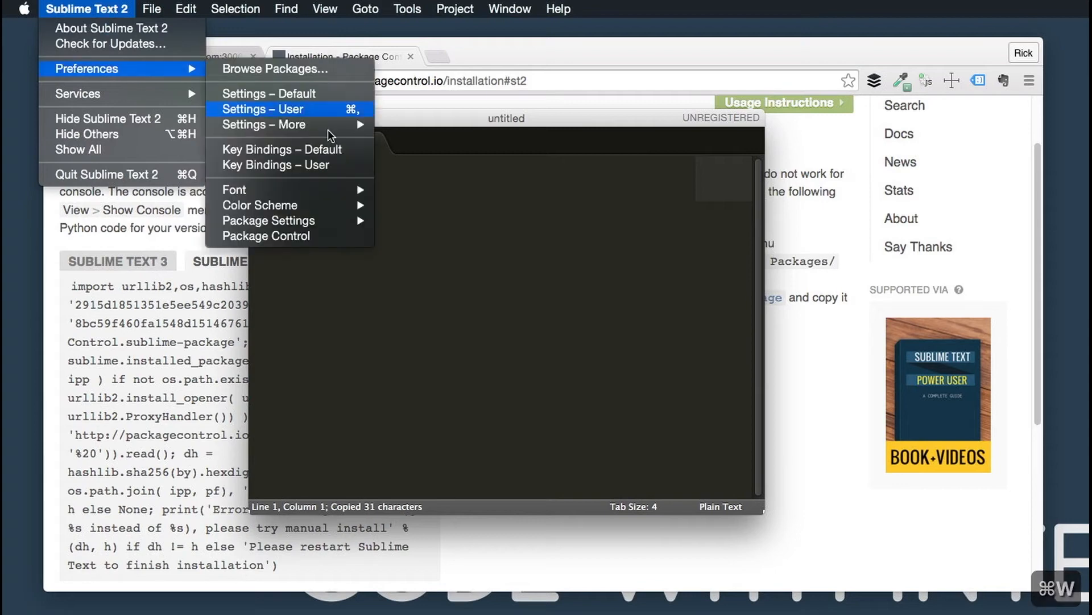
{"action": "left_click", "coordinate": [263, 109]}
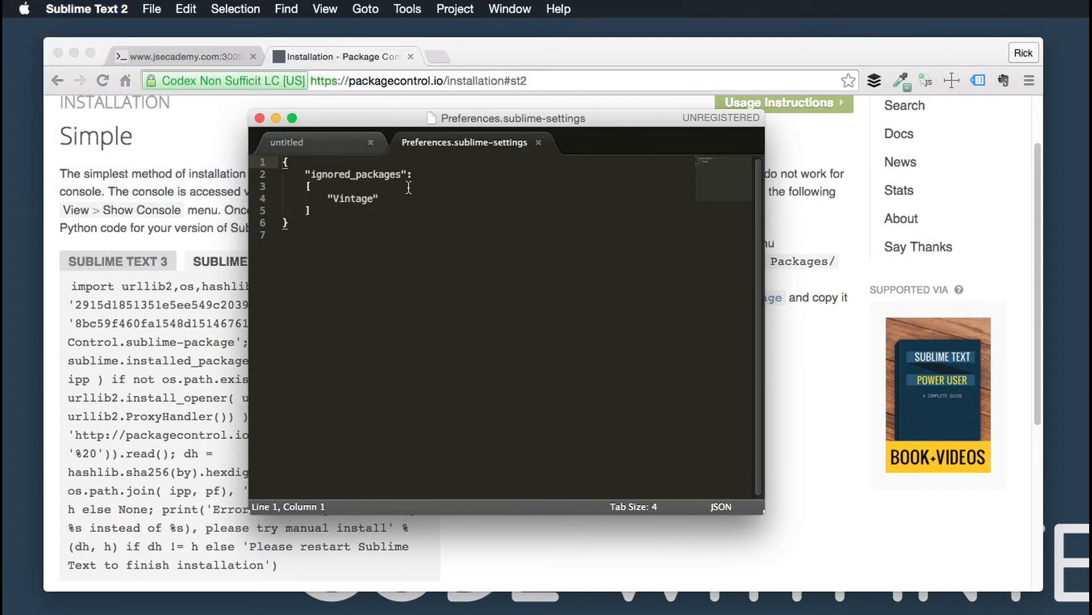
{"action": "double_click", "coordinate": [353, 198]}
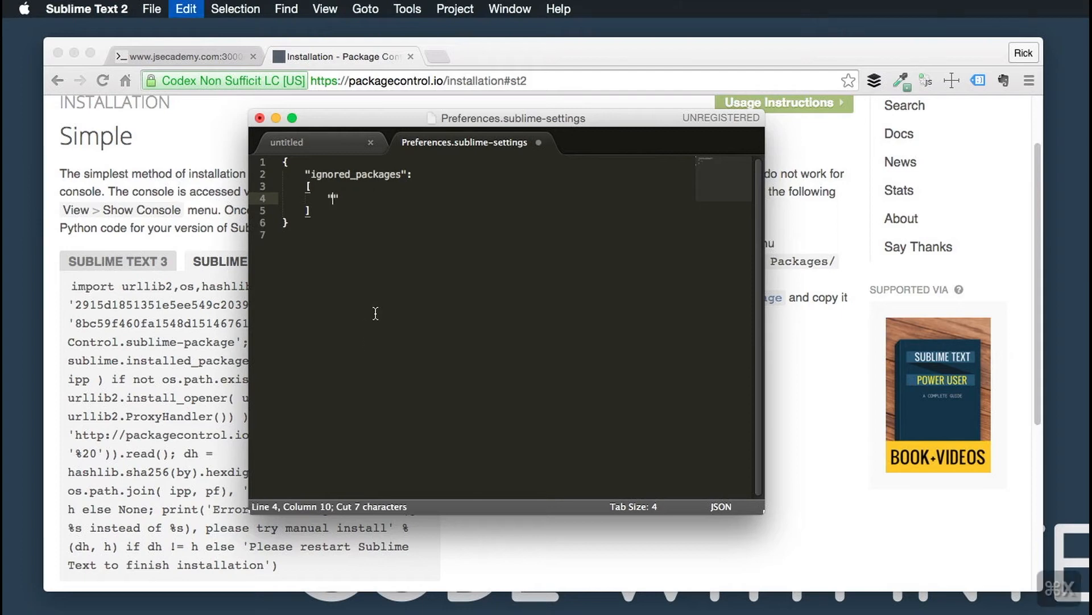
{"action": "key", "text": "cmd+s"}
{"action": "type", "text": "adfk"}
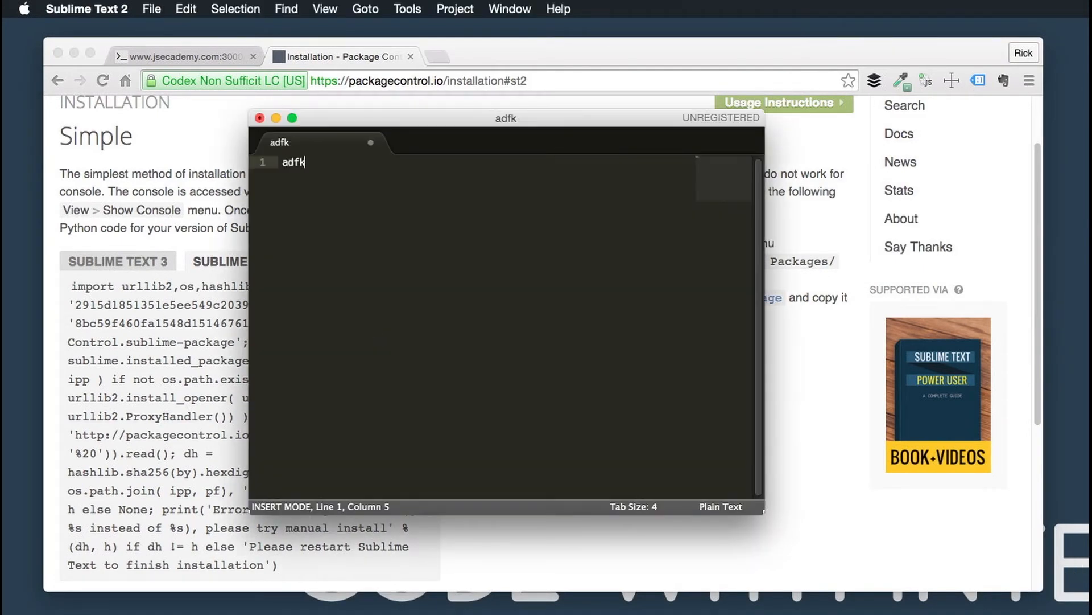
Try Vintage command mode, clear the test text and cancel the Save dialog
{"action": "key", "text": "Escape"}
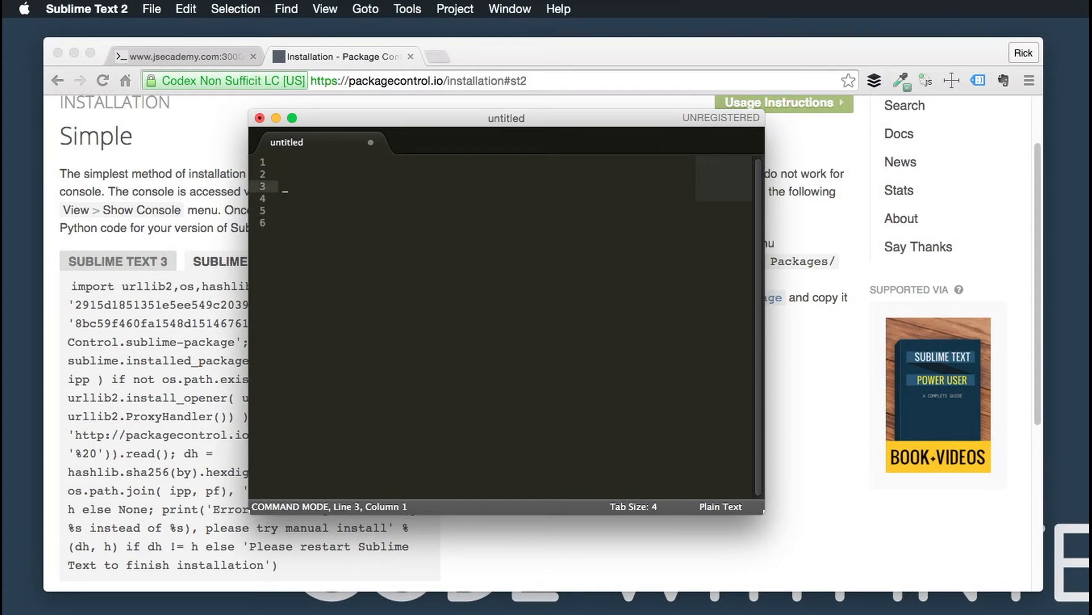
{"action": "key", "text": "cmd+s"}
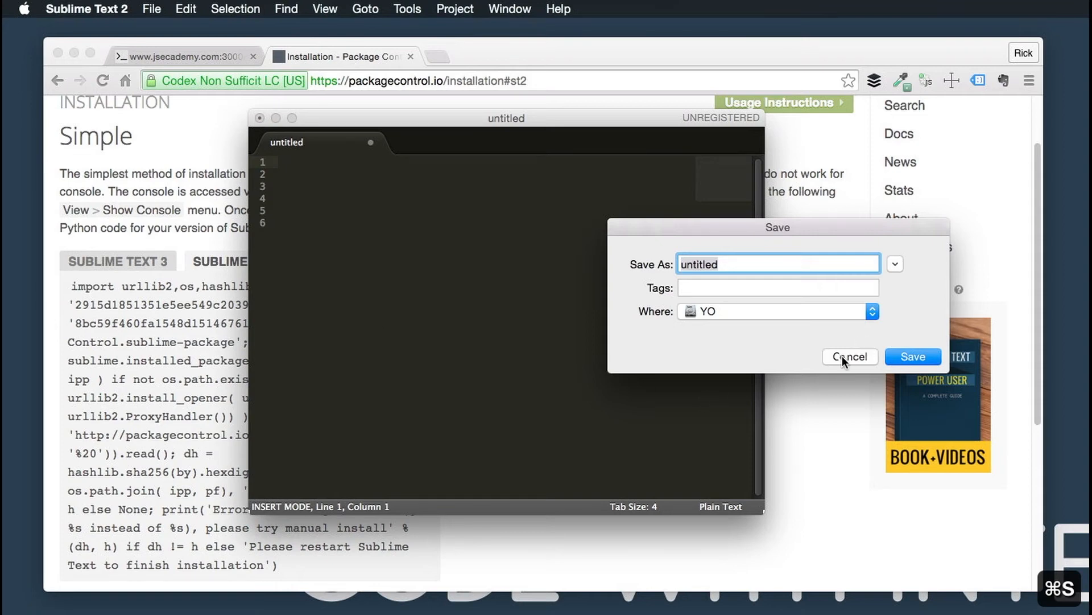
{"action": "left_click", "coordinate": [849, 357]}
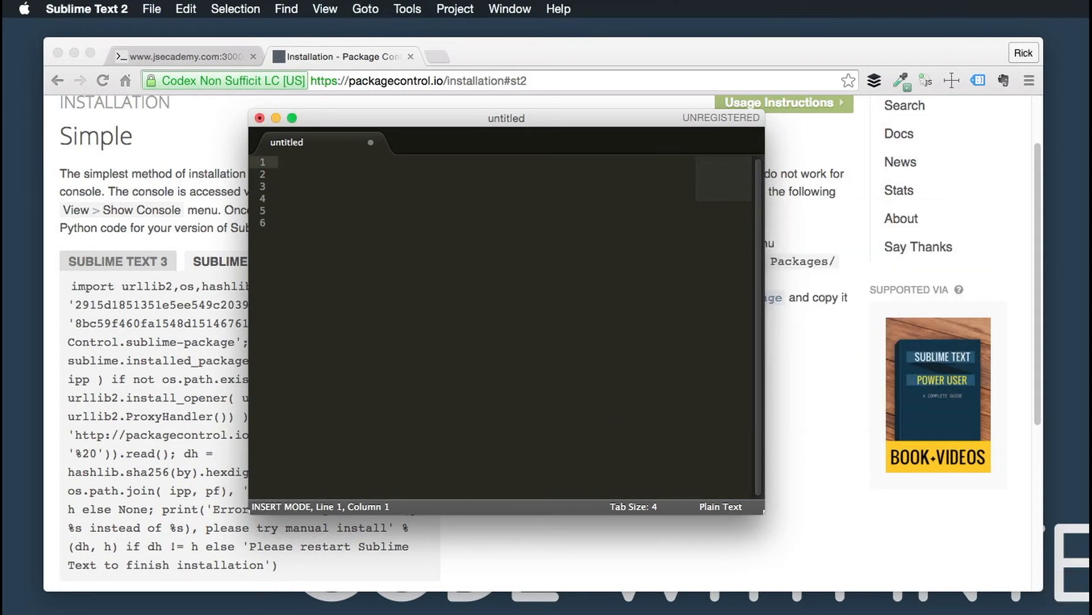
{"action": "left_click", "coordinate": [279, 221]}
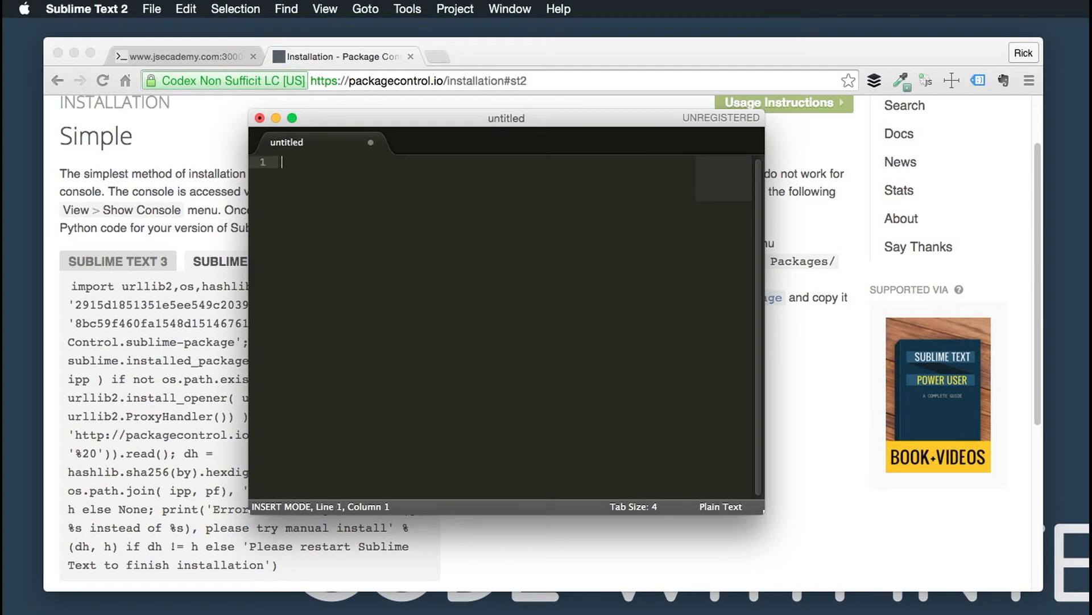
Install the Theme – Centurion package through Package Control: Install Package
{"action": "key", "text": "cmd+shift+p"}
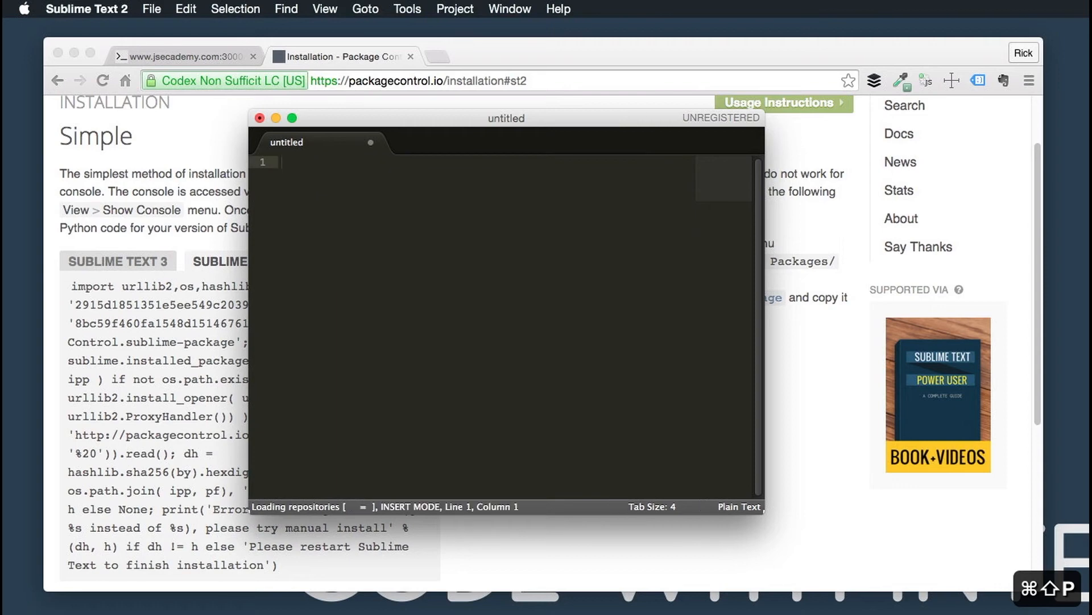
{"action": "type", "text": "Cent"}
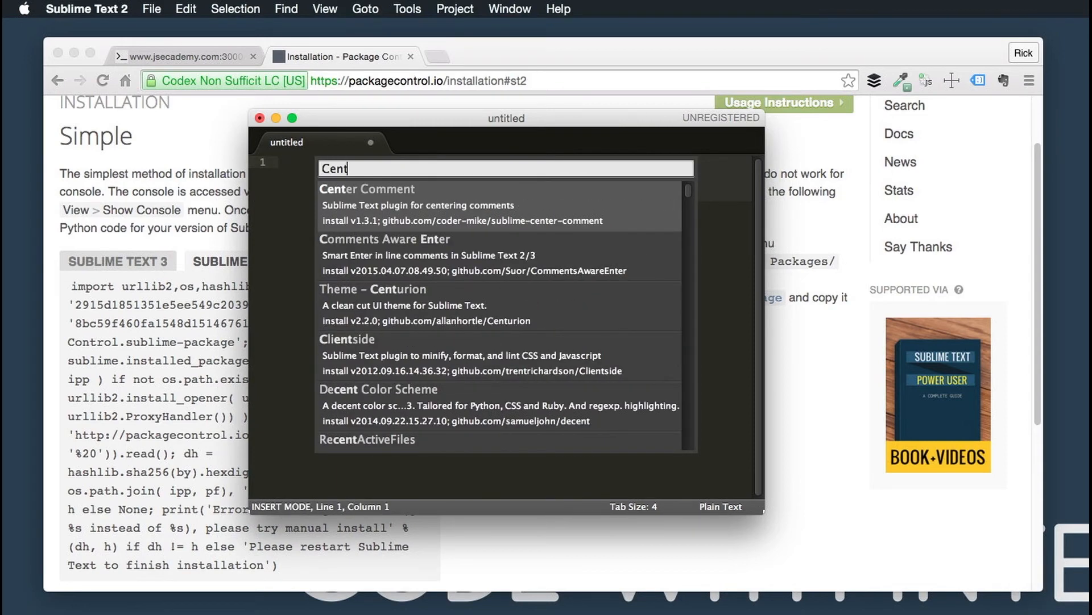
{"action": "type", "text": "r"}
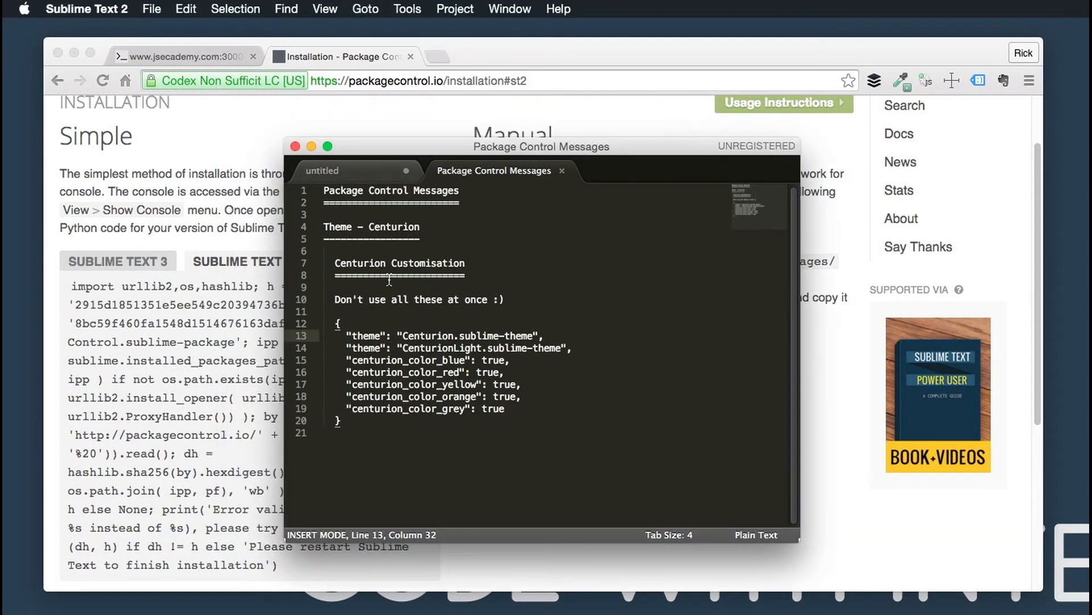
{"action": "mouse_move", "coordinate": [496, 414]}
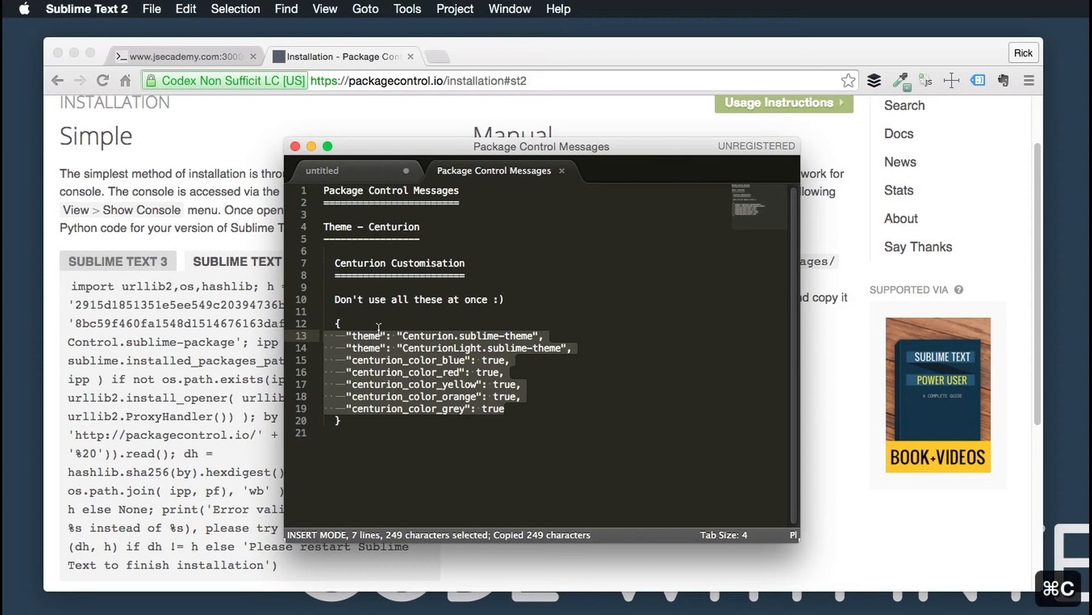
{"action": "mouse_move", "coordinate": [493, 300]}
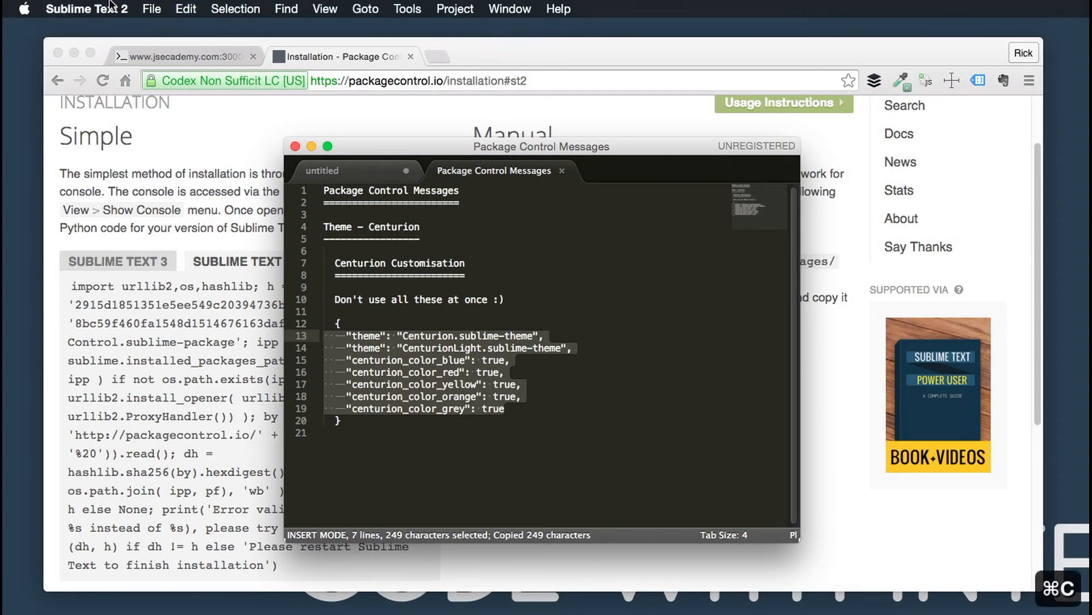
Paste the Centurion customisation block into Settings – User
{"action": "left_click", "coordinate": [87, 8]}
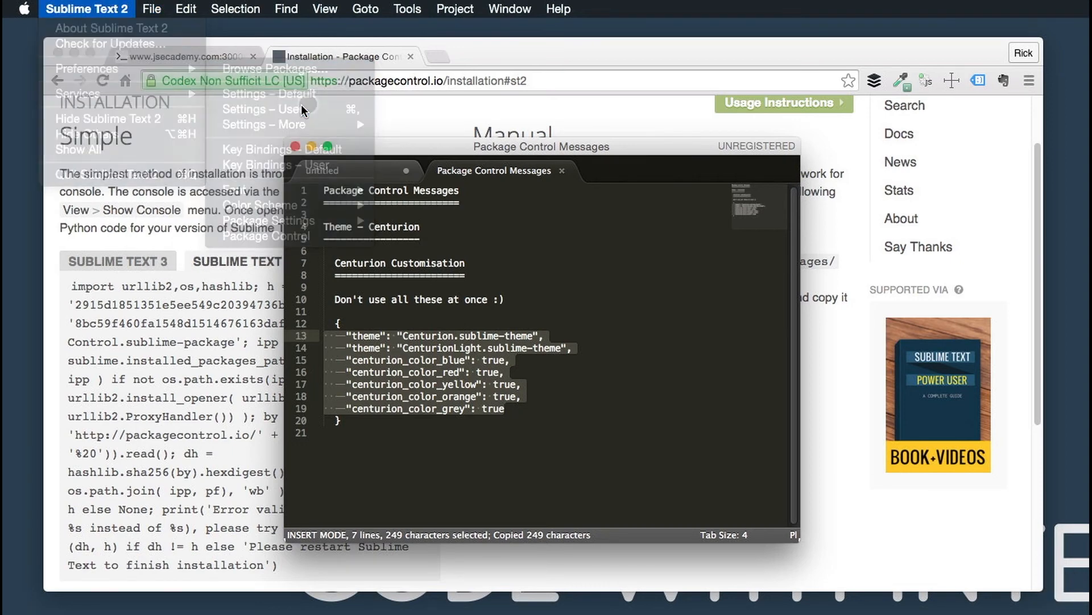
{"action": "left_click", "coordinate": [263, 109]}
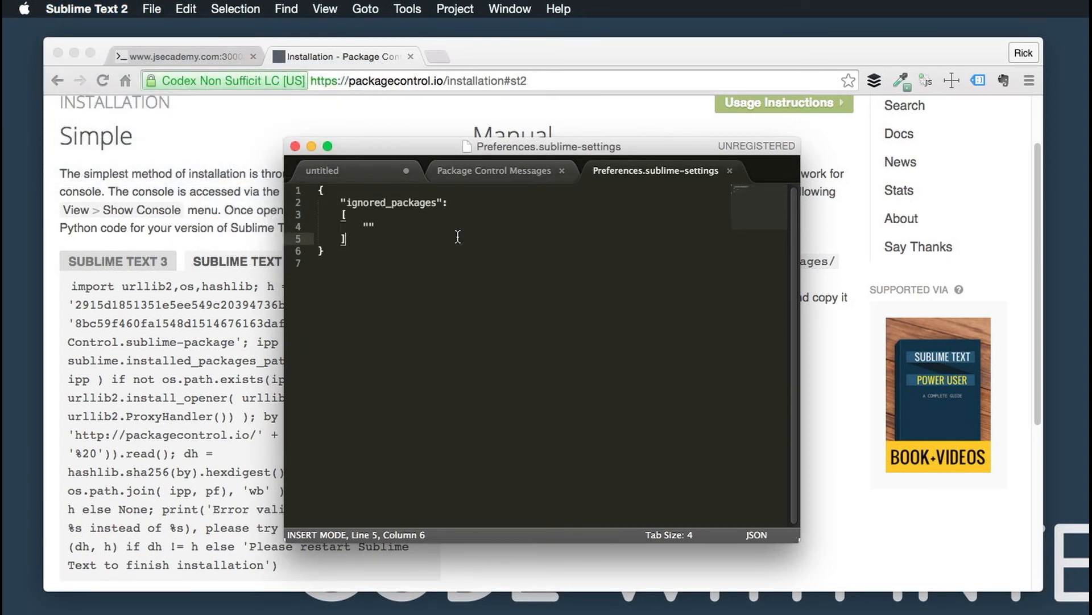
{"action": "key", "text": "cmd+v"}
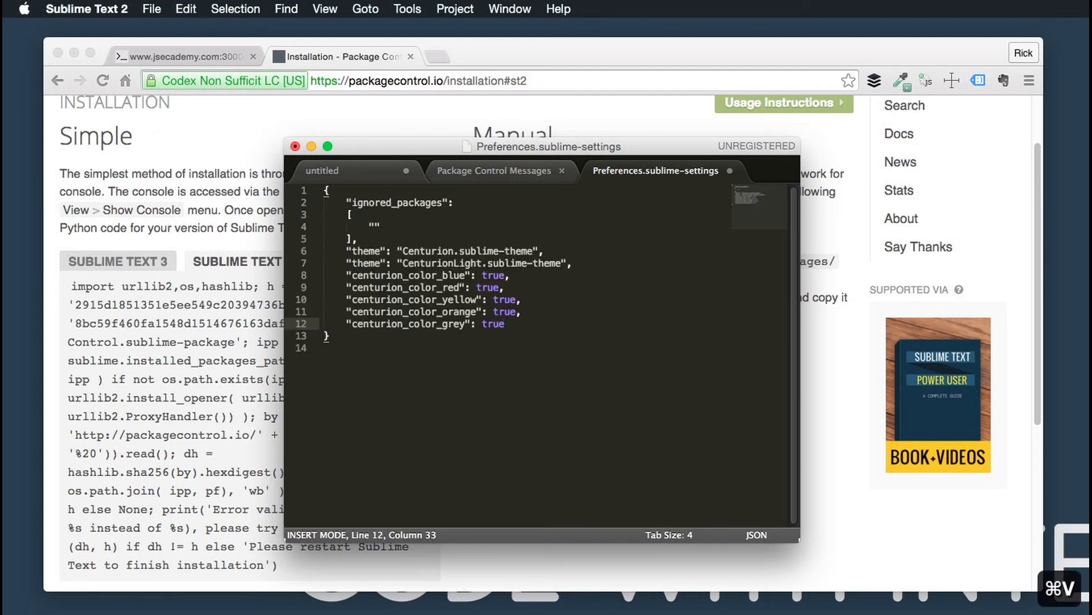
{"action": "mouse_move", "coordinate": [451, 278]}
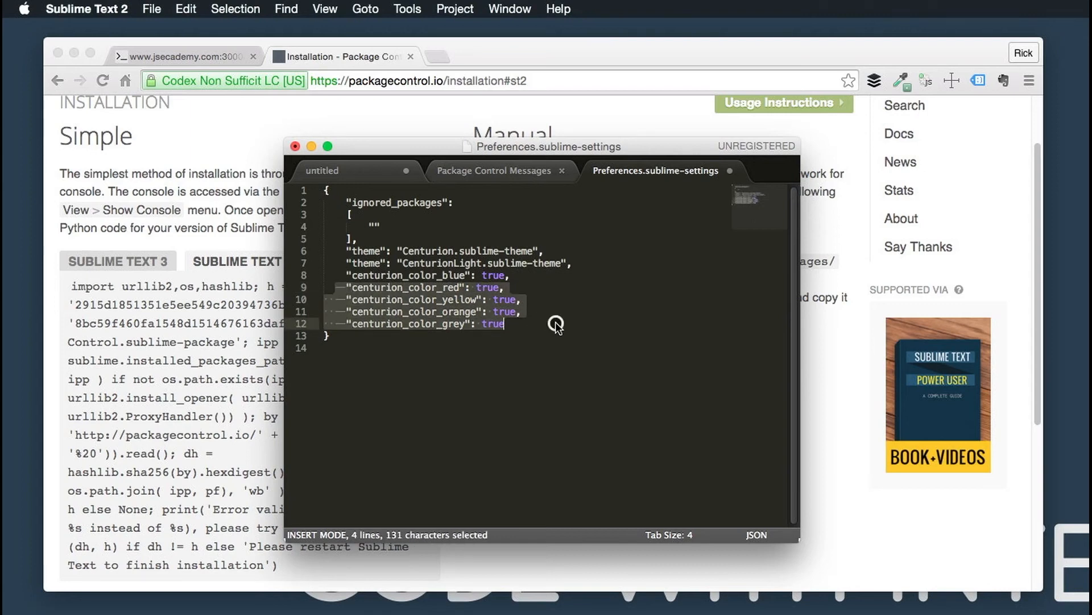
Keep only the blue colour option, remove the CenturionLight line, and save
{"action": "key", "text": "cmd+x"}
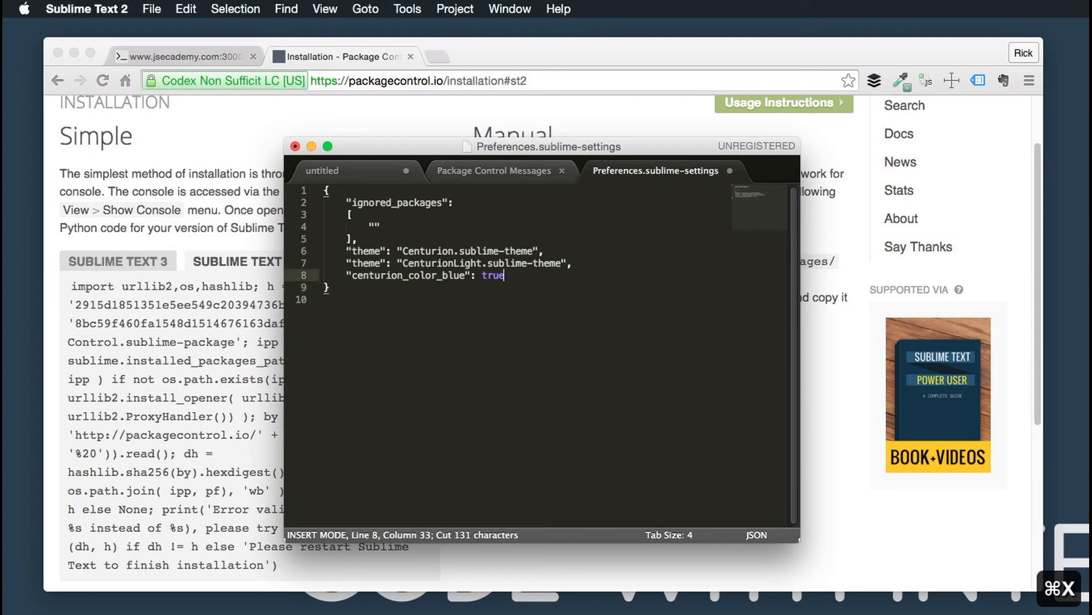
{"action": "mouse_move", "coordinate": [588, 271]}
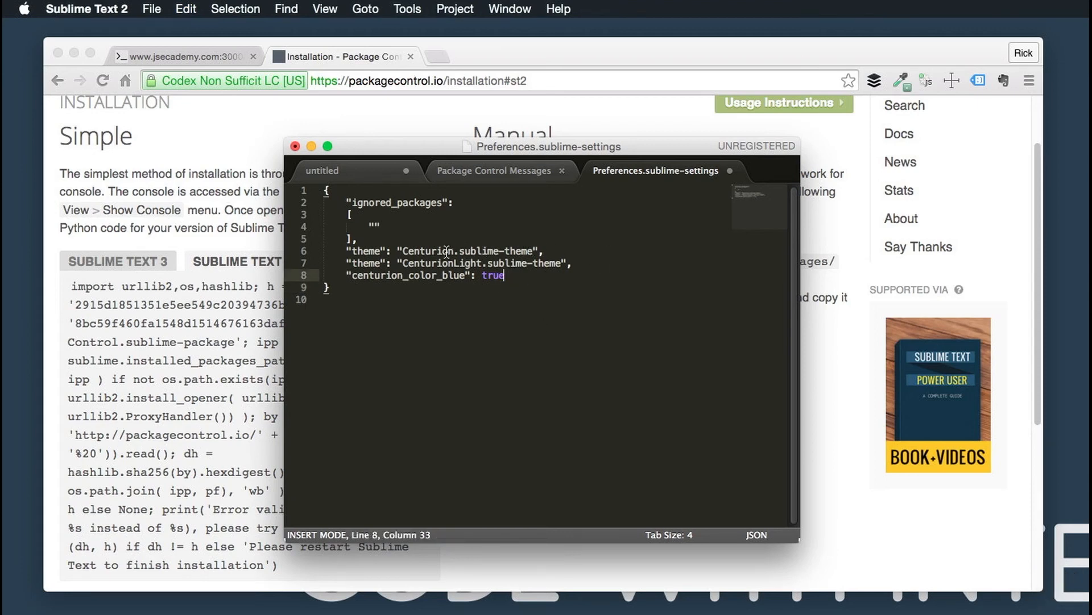
{"action": "mouse_move", "coordinate": [627, 273]}
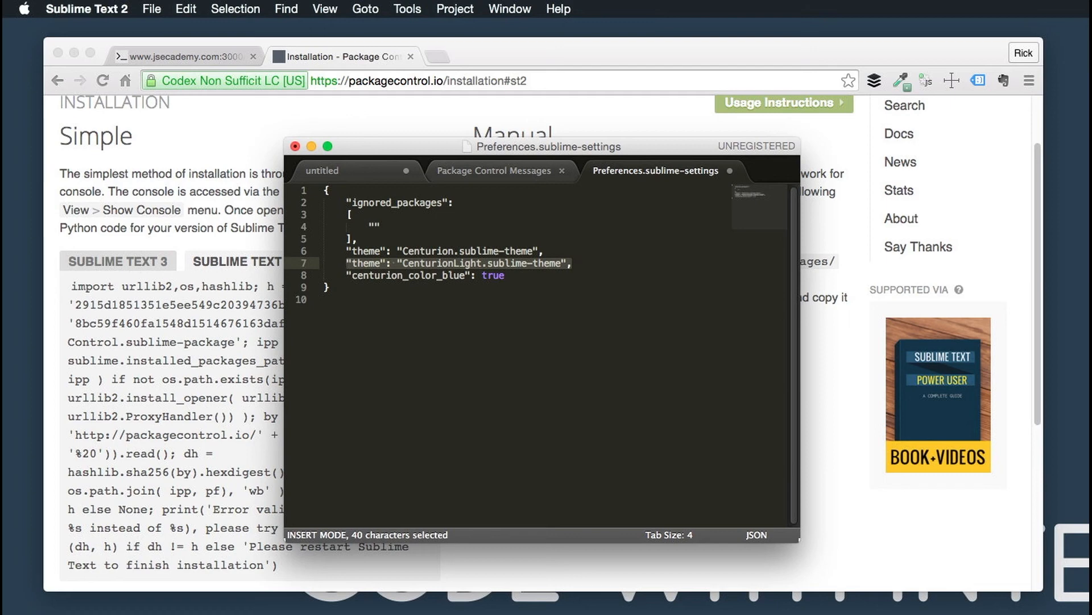
{"action": "key", "text": "Delete"}
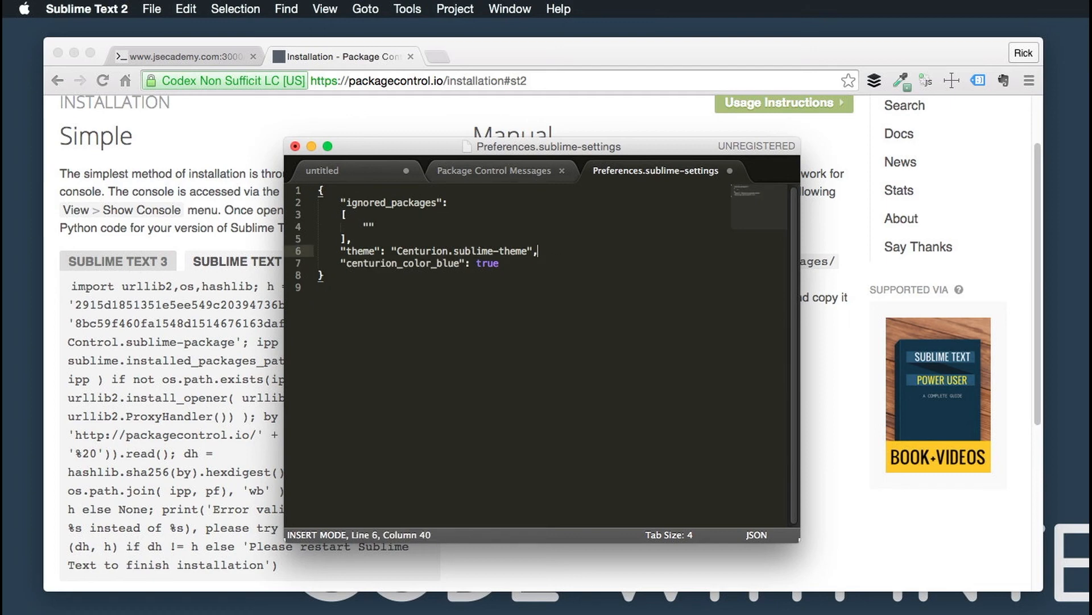
{"action": "key", "text": "cmd+s"}
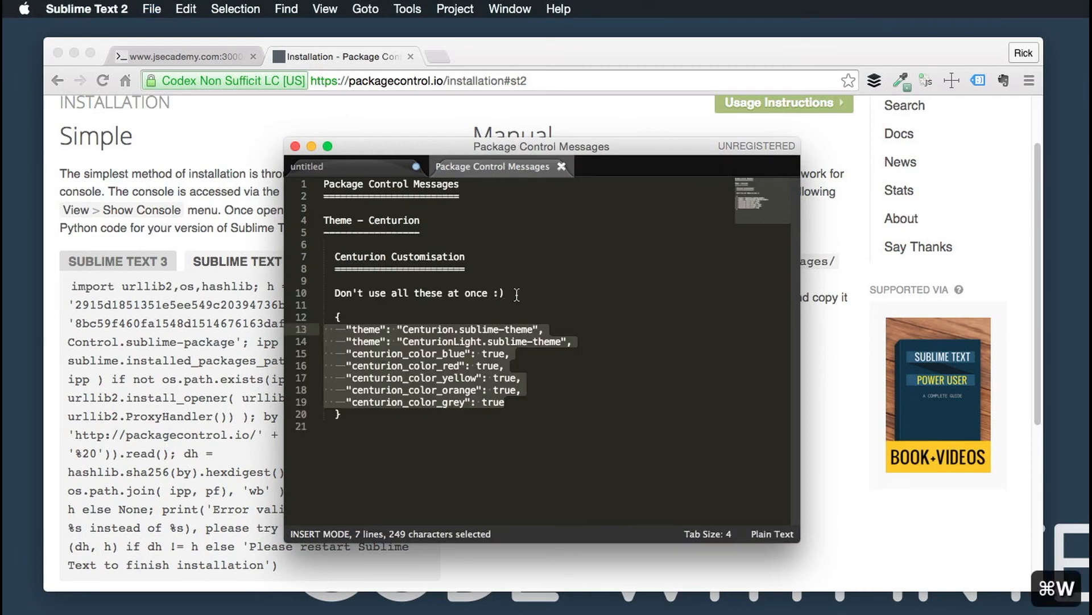
Close the Package Control Messages tab and the extra new document, leaving one empty untitled file
{"action": "left_click", "coordinate": [561, 166]}
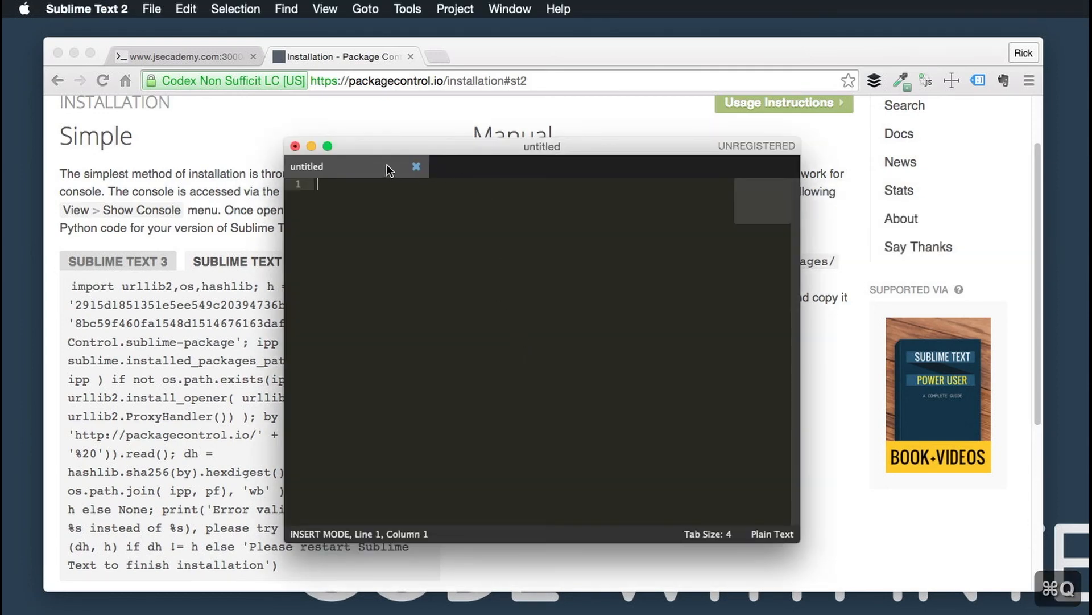
{"action": "key", "text": "cmd+n"}
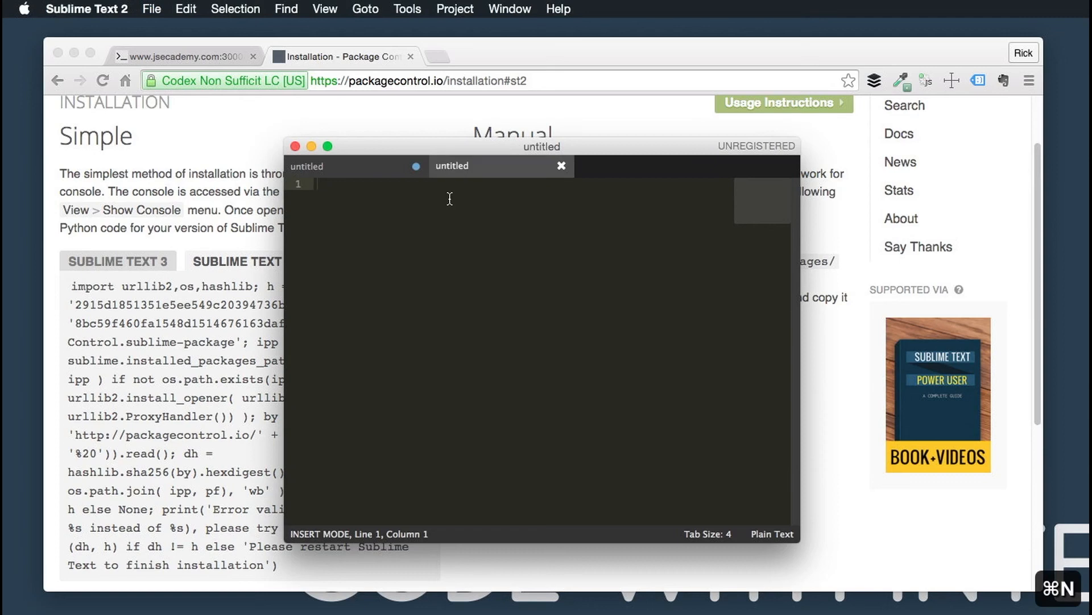
{"action": "left_click", "coordinate": [561, 166]}
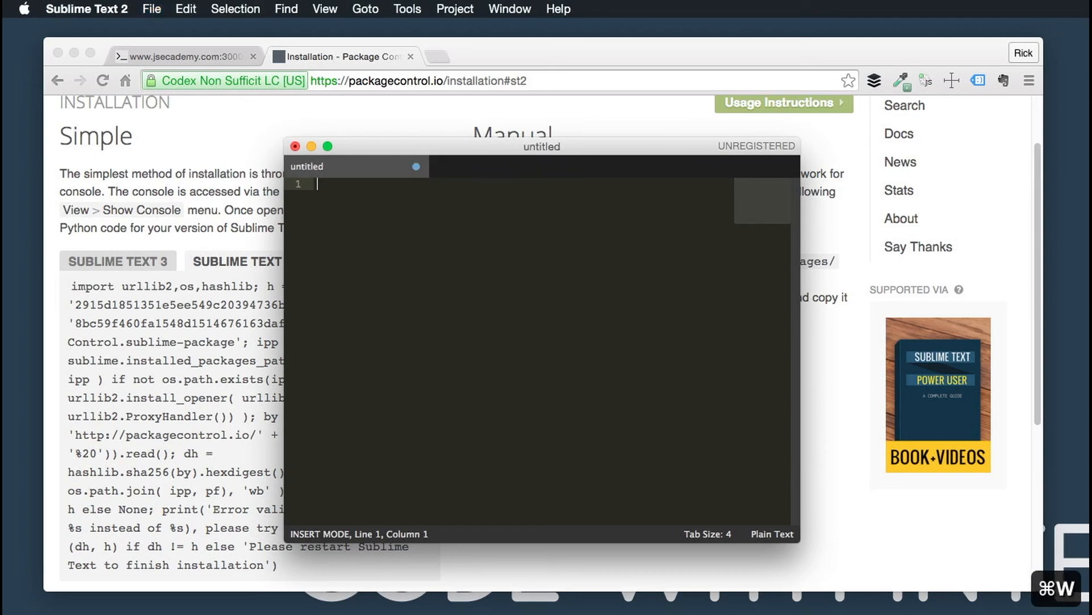